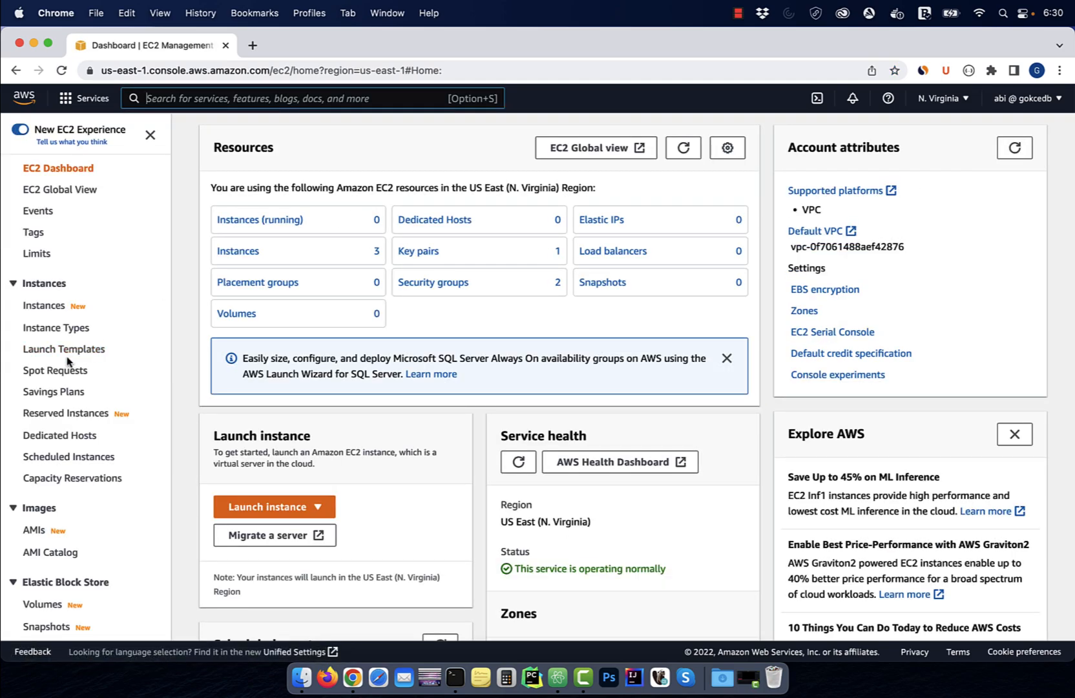
# Start a launch template with Amazon Linux 2, t2.micro instance type and MyWebAccessSecurityGroup.
pyautogui.click(63, 349)
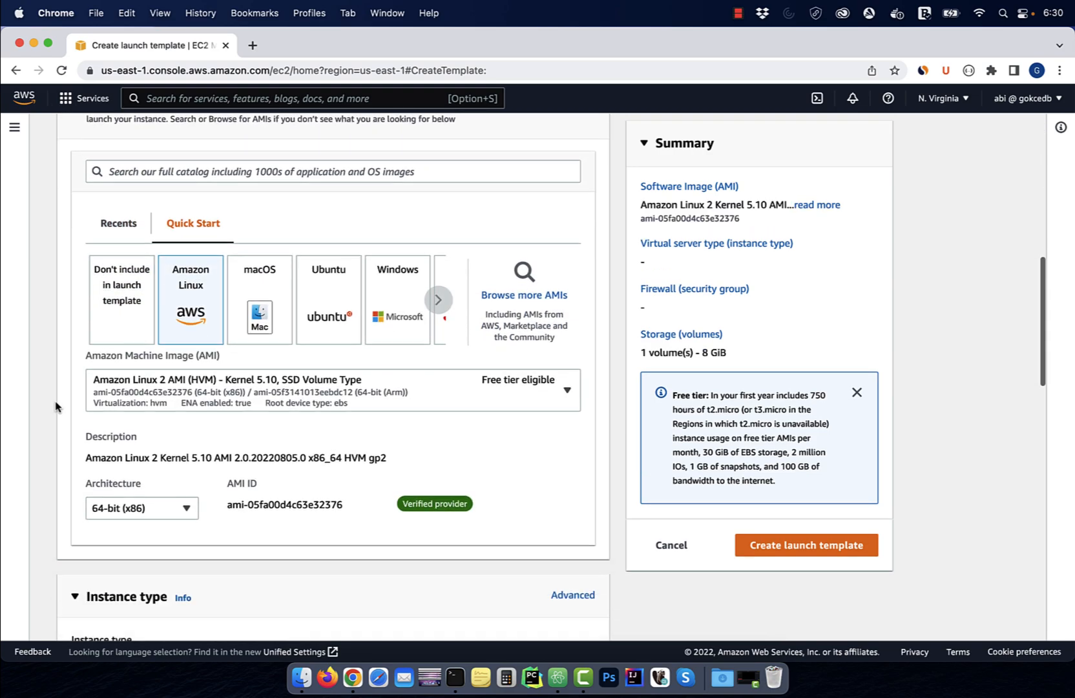
pyautogui.click(262, 356)
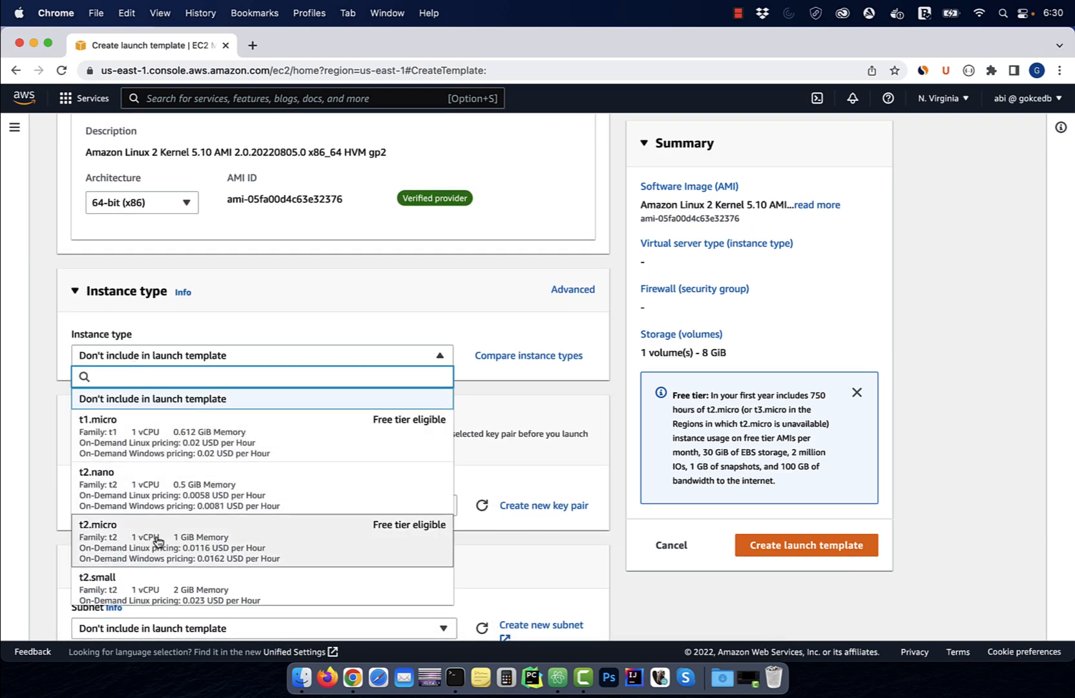
pyautogui.click(98, 525)
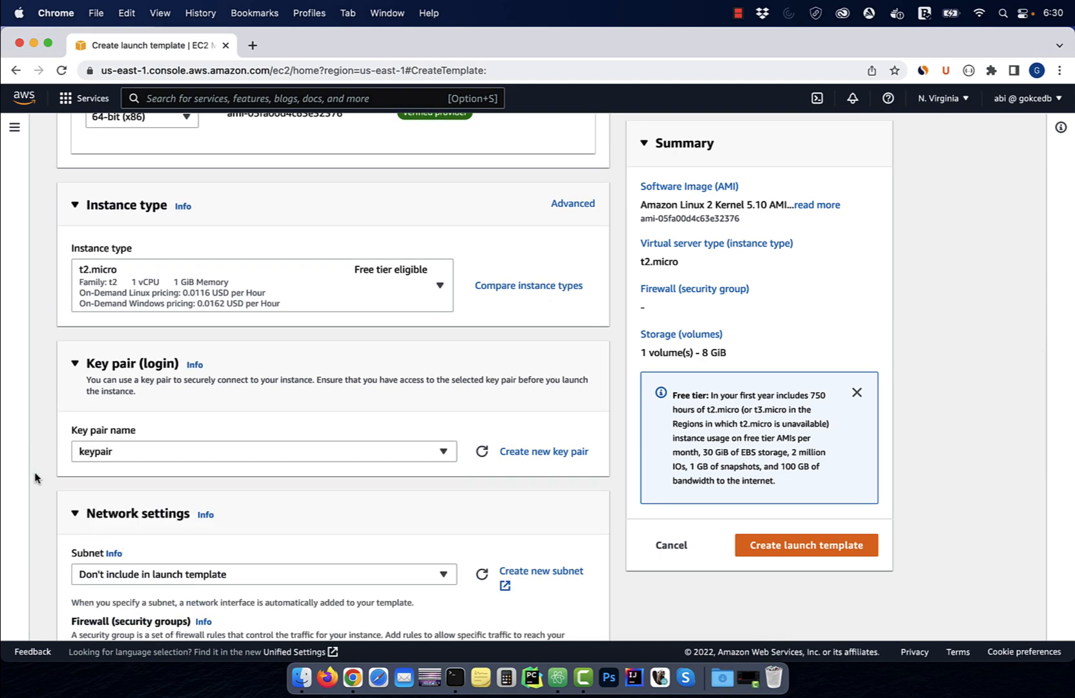
pyautogui.click(263, 463)
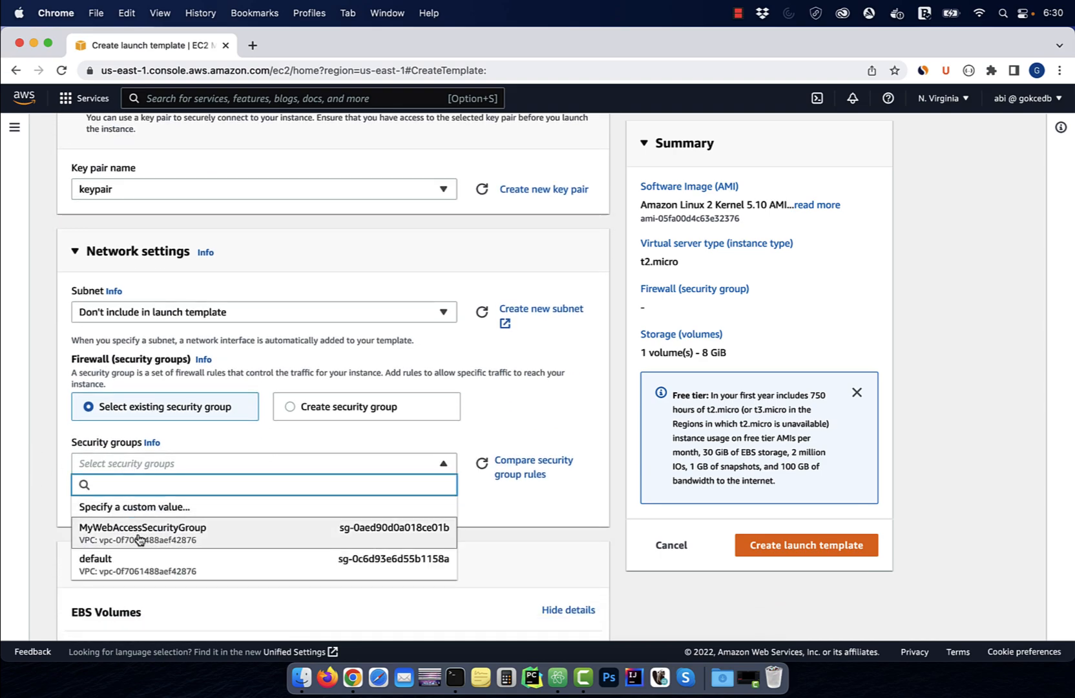
pyautogui.click(142, 527)
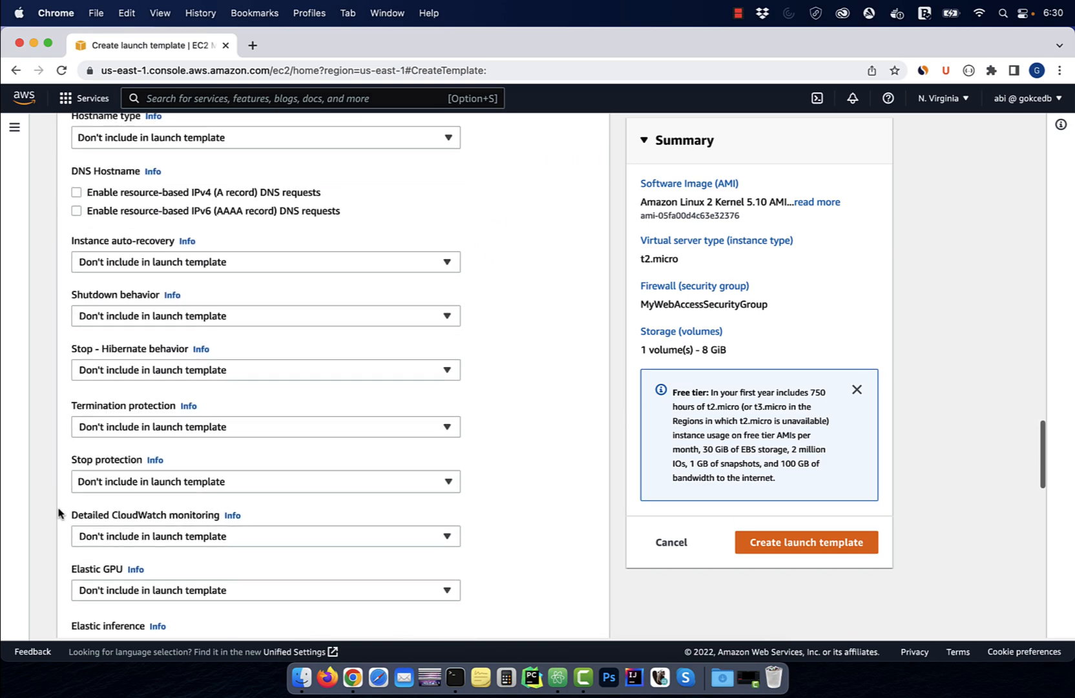
# Add the httpd availability-zone user-data script and create MyLaunchTemplate.
pyautogui.scroll(-3)
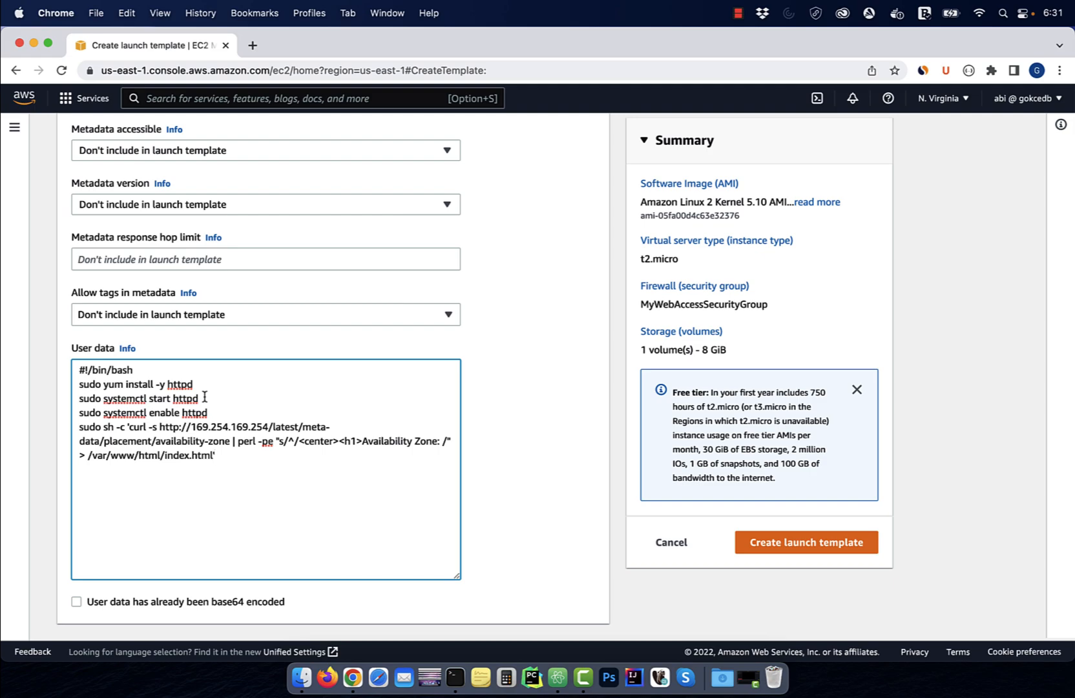
pyautogui.click(216, 456)
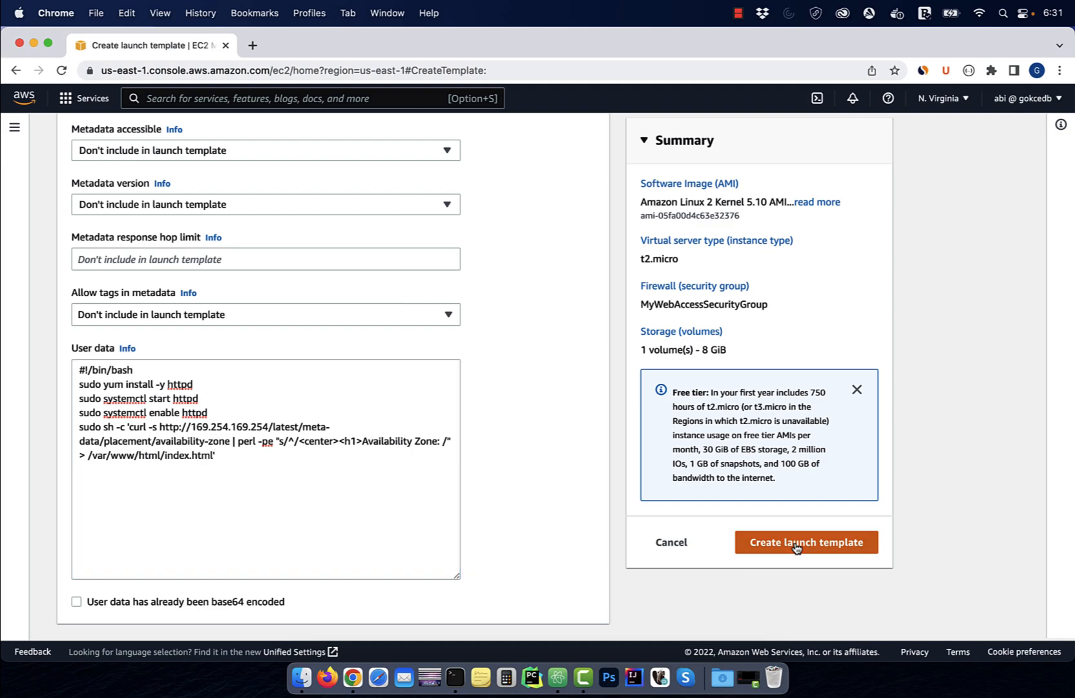
pyautogui.click(805, 543)
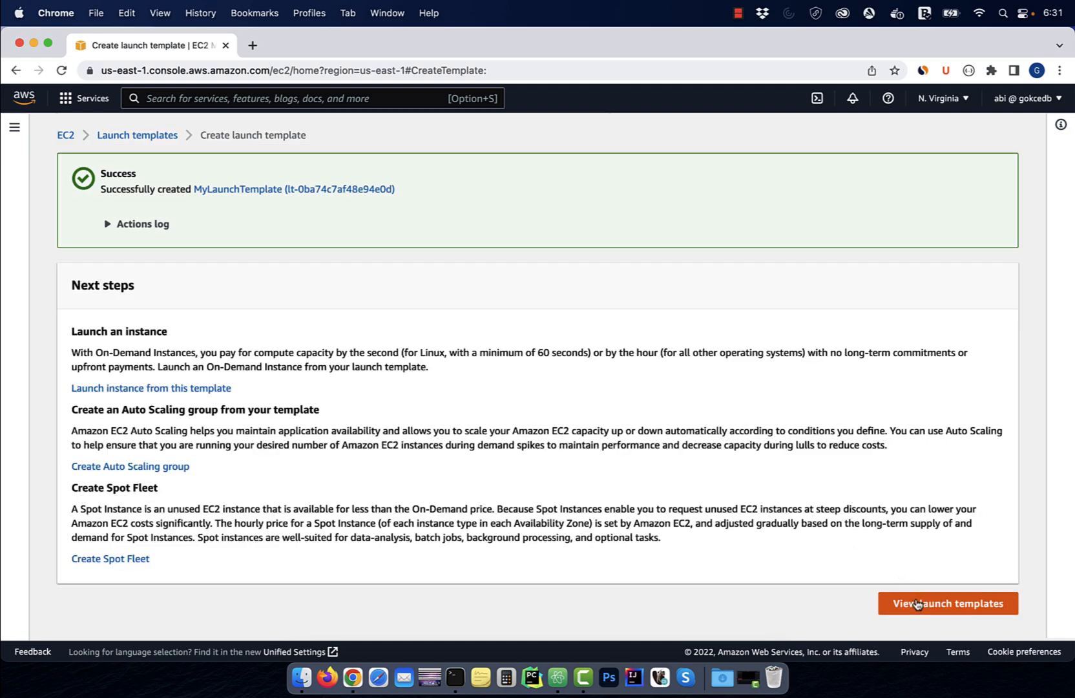
# Begin an Auto Scaling group named MyAutoScalingGroup from MyLaunchTemplate and continue to launch options.
pyautogui.click(948, 603)
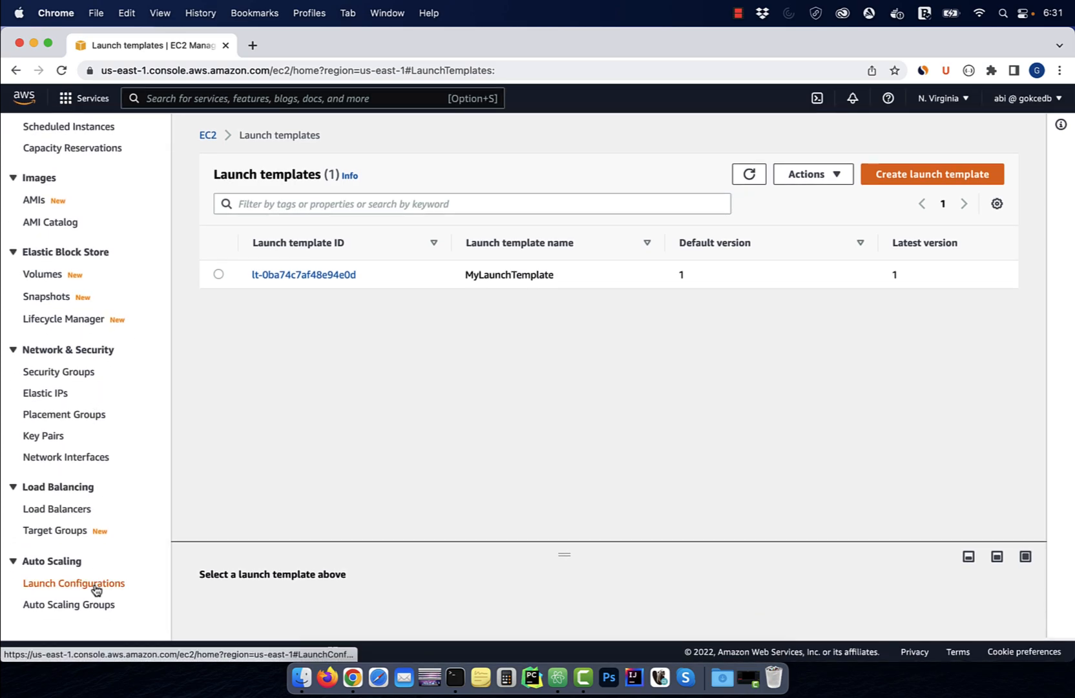
pyautogui.click(70, 603)
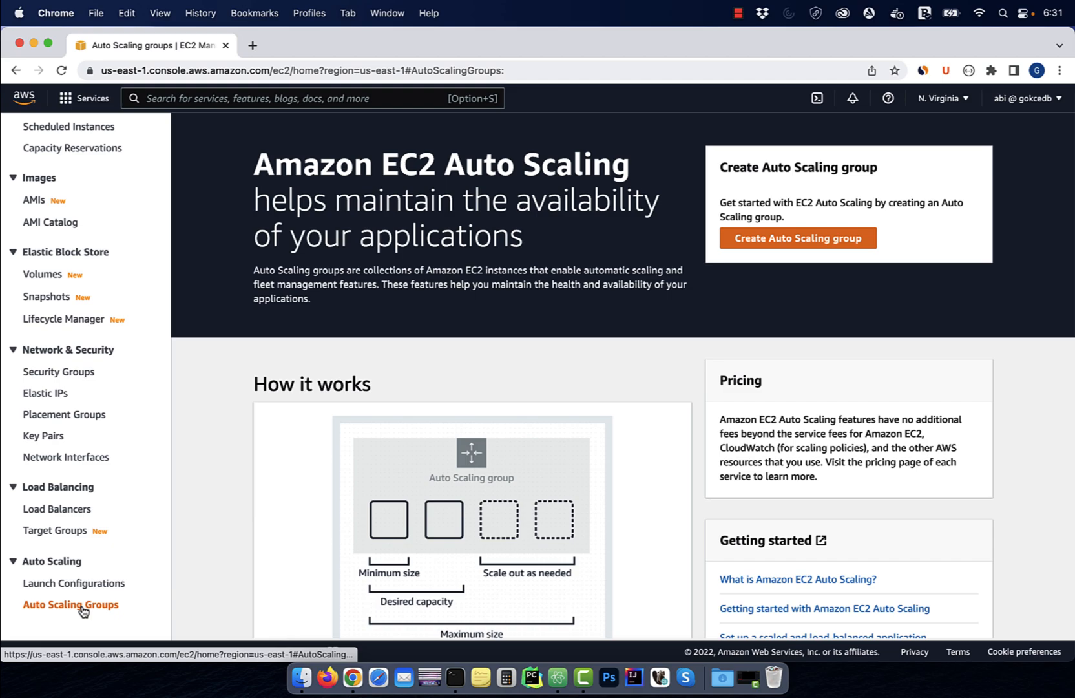
pyautogui.click(797, 238)
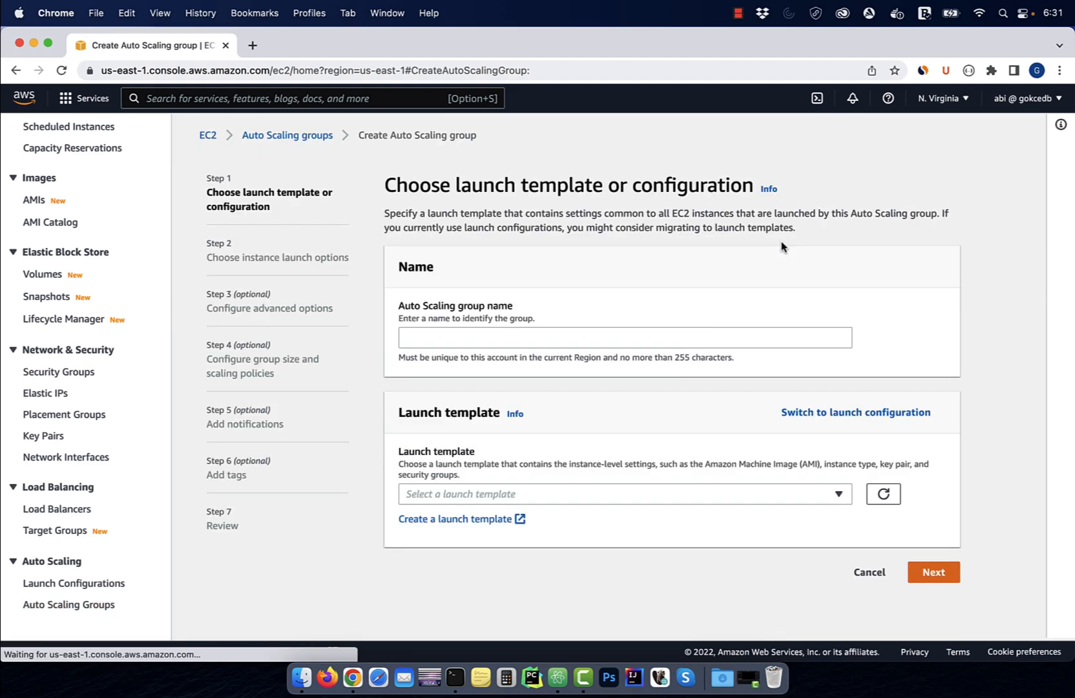
pyautogui.write('MyA')
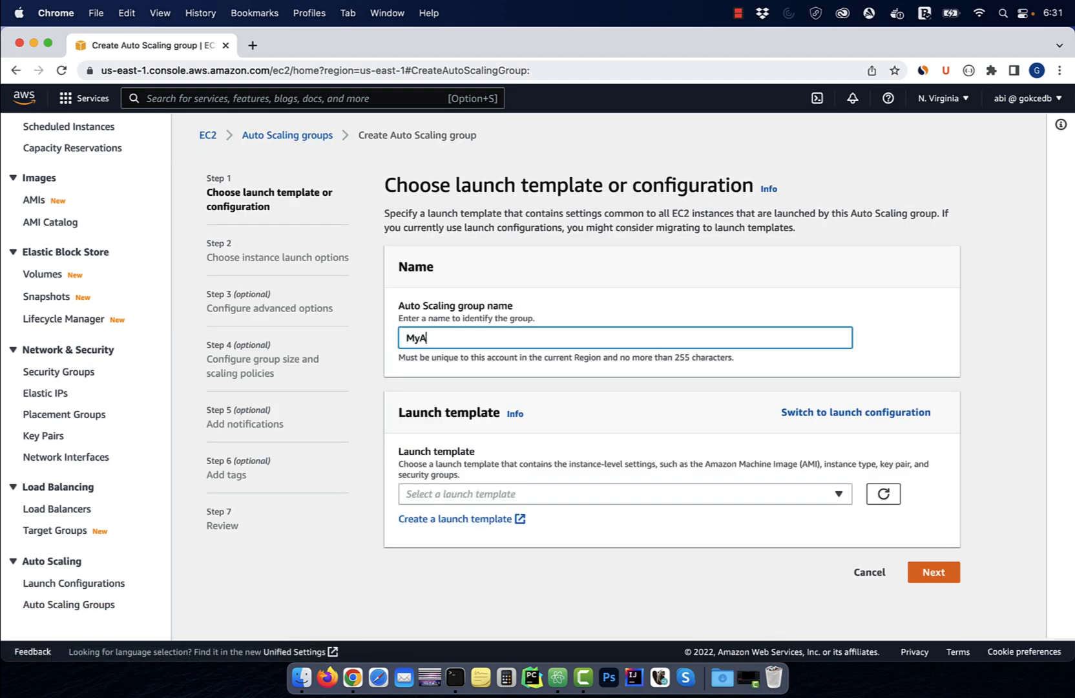
pyautogui.write('utoScalingGroup')
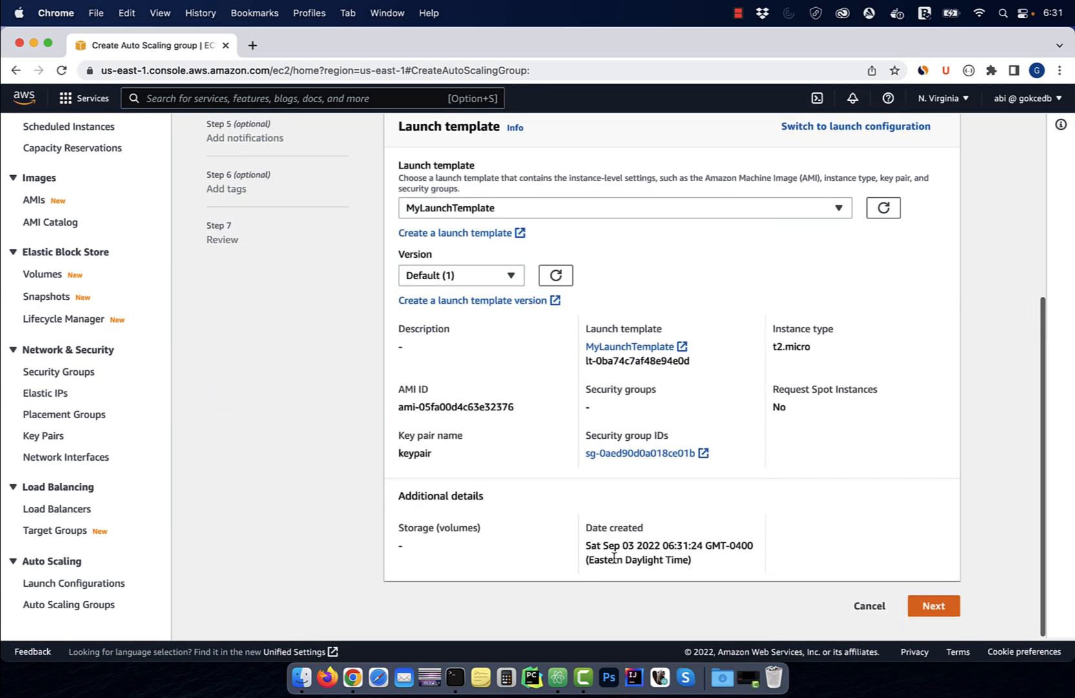
pyautogui.click(932, 604)
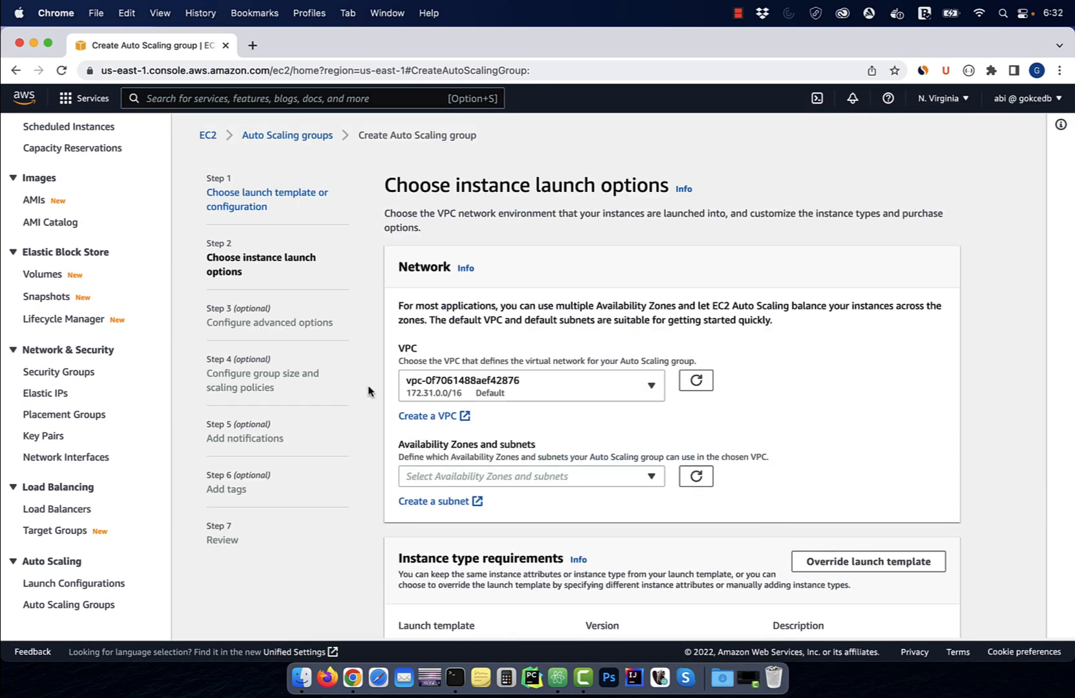
# Select the us-east-1a and us-east-1b subnets and continue with no load balancer.
pyautogui.click(531, 475)
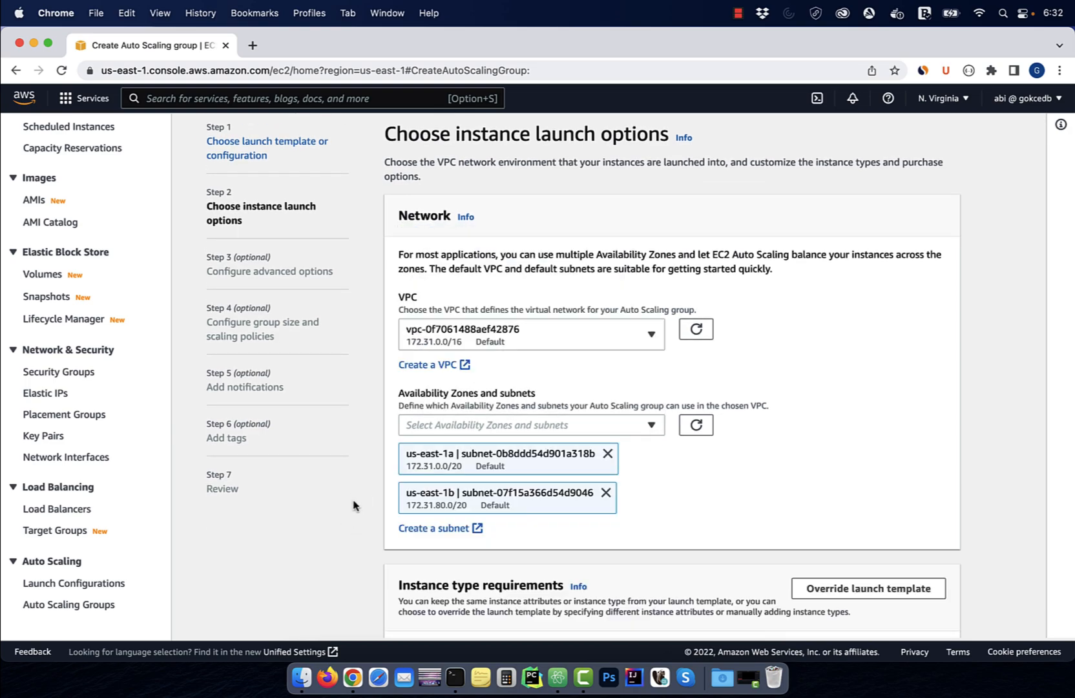
pyautogui.scroll(-3)
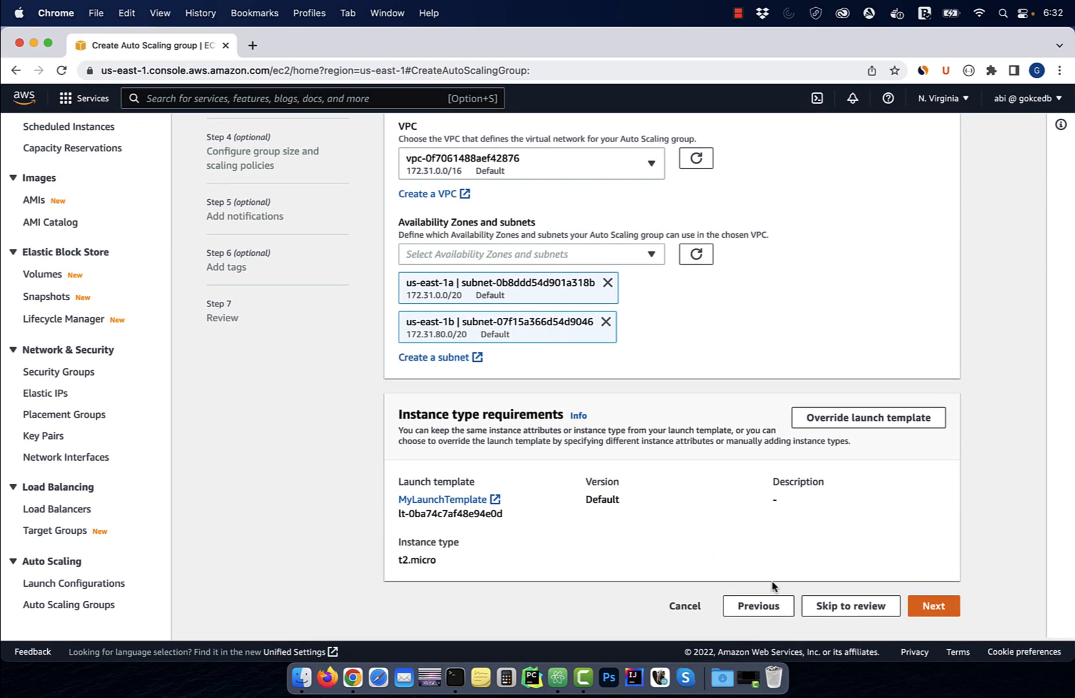
pyautogui.click(933, 605)
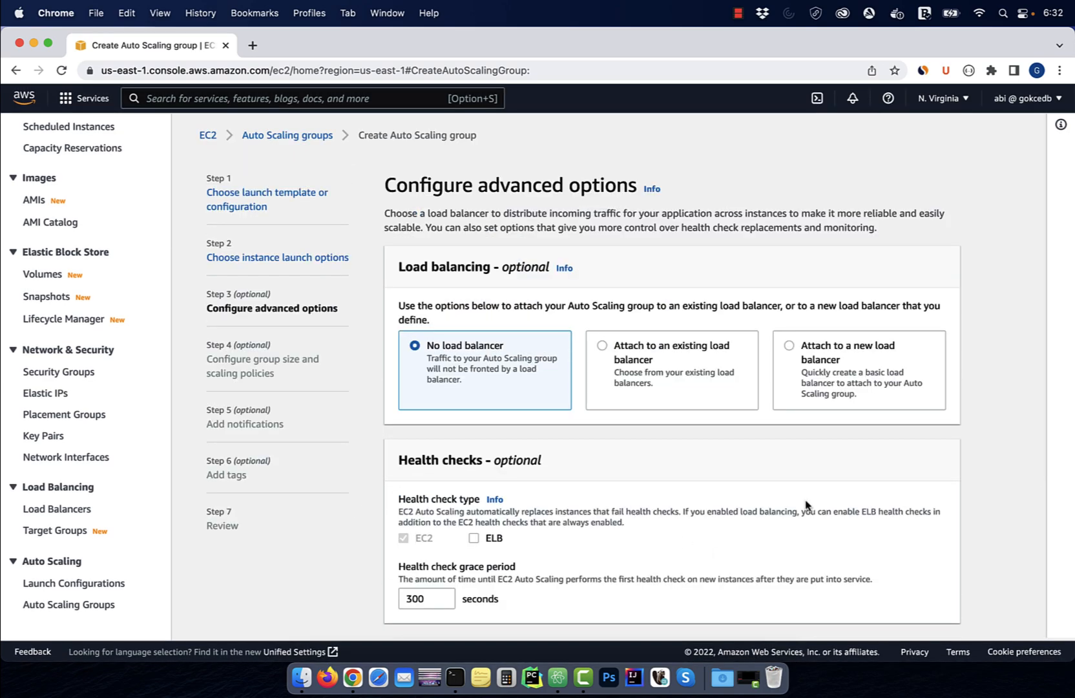
pyautogui.scroll(-3)
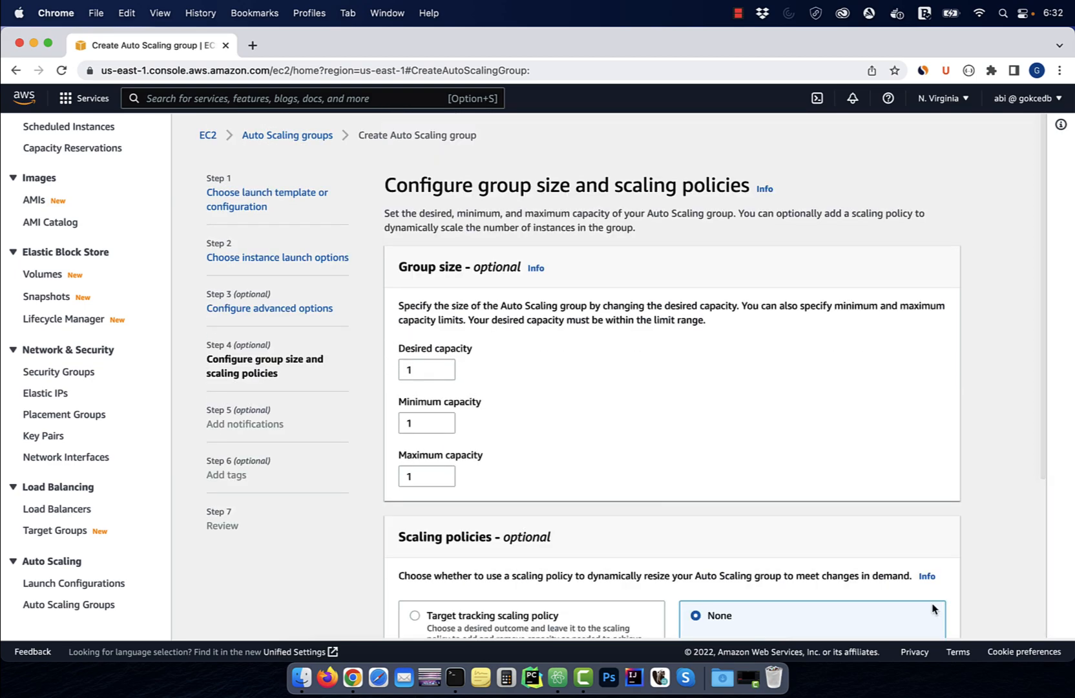
# Set desired 2, minimum 2, maximum 5 and create MyAutoScalingGroup.
pyautogui.write('2')
pyautogui.write('5')
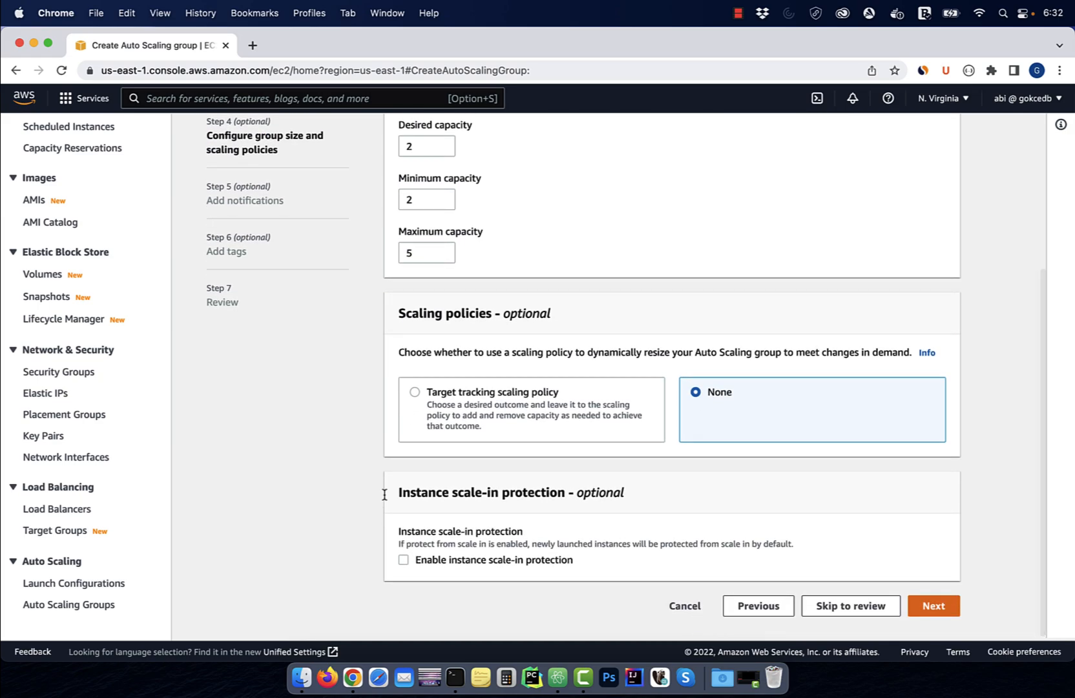
pyautogui.click(933, 605)
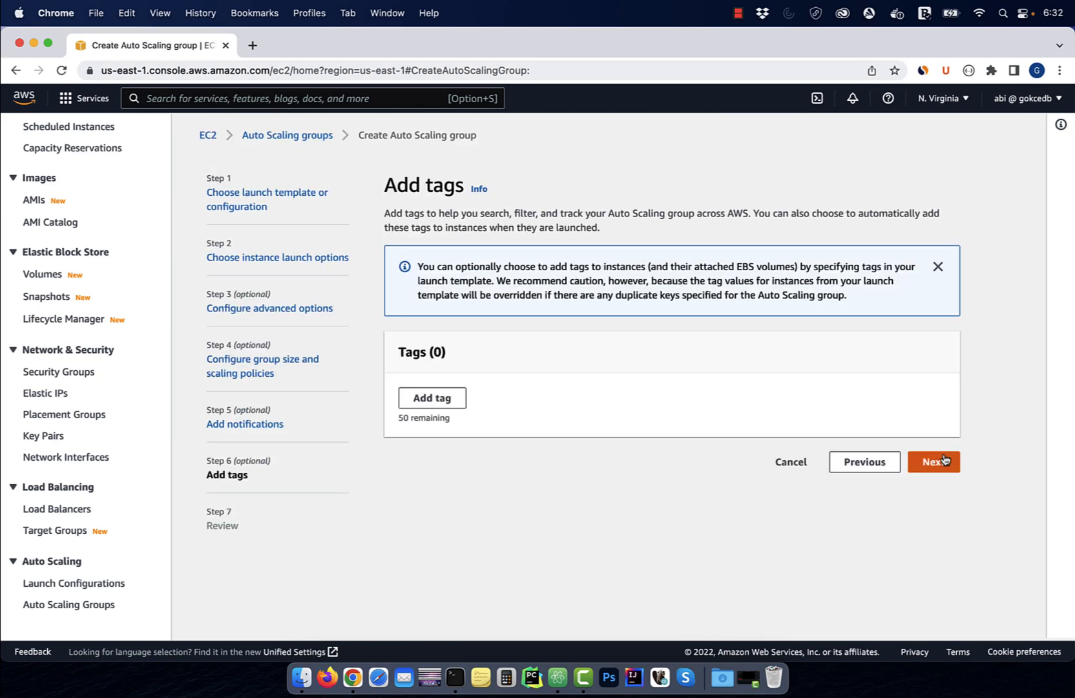
pyautogui.click(933, 461)
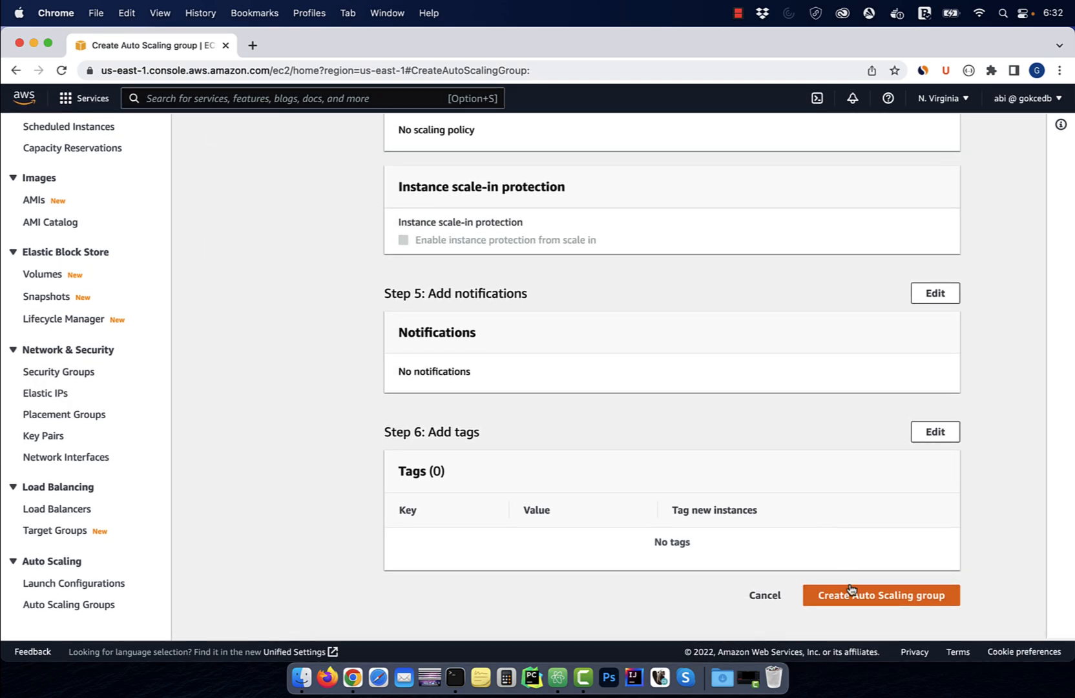
pyautogui.click(881, 595)
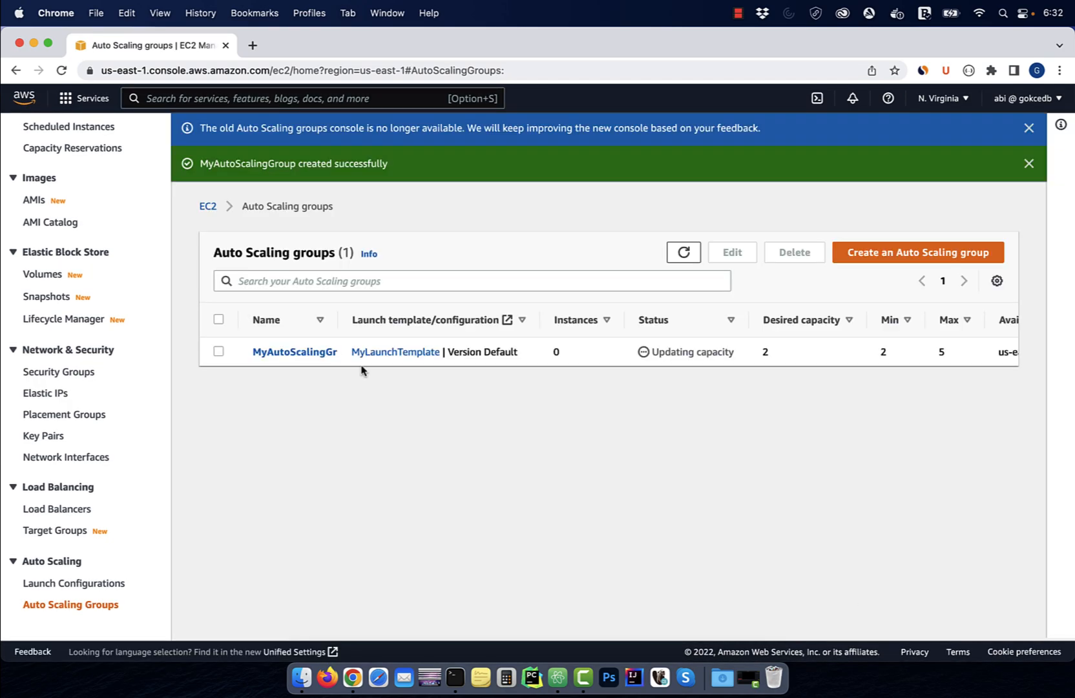
pyautogui.moveTo(54, 531)
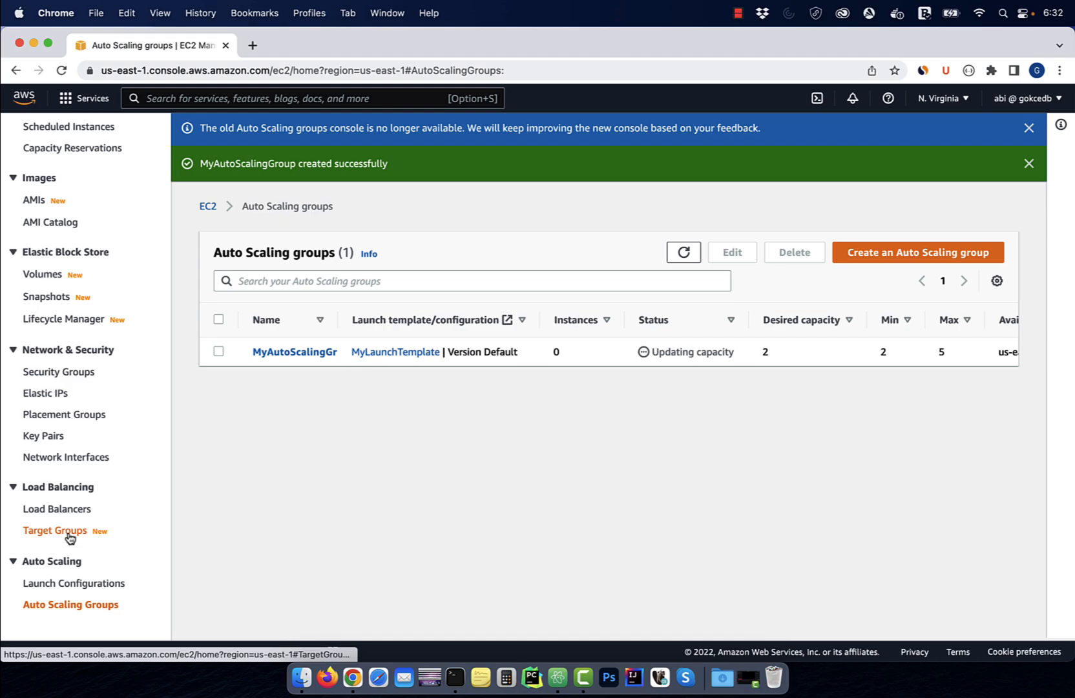
# Define an instance target group named MyTargetGroup using TCP on port 80.
pyautogui.click(54, 530)
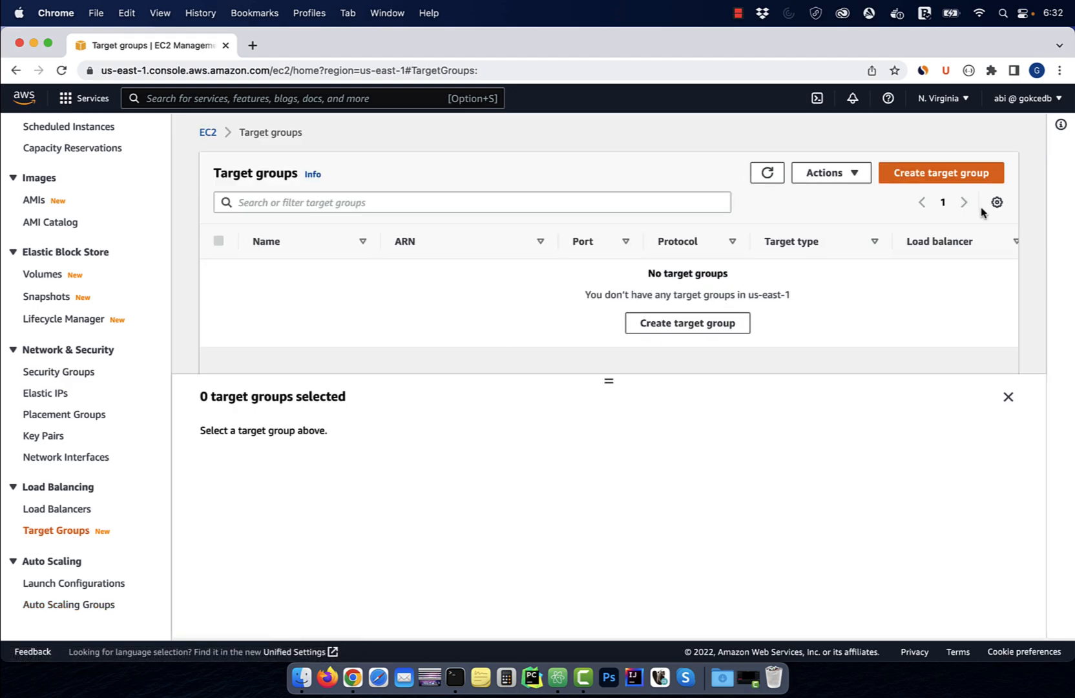
pyautogui.click(941, 173)
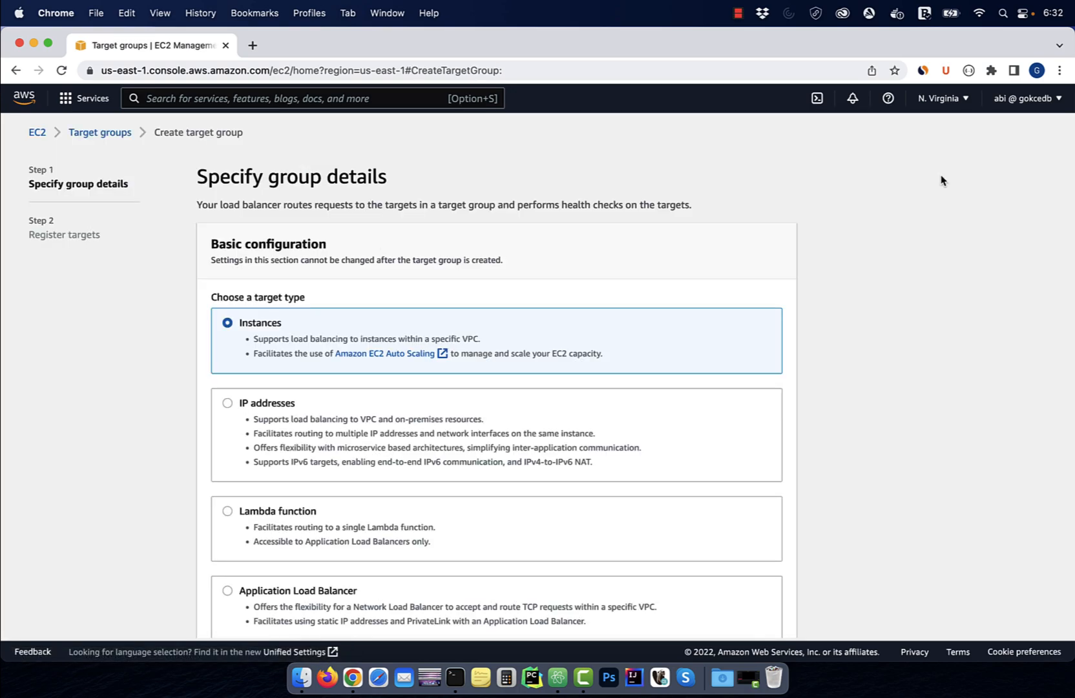
pyautogui.scroll(-3)
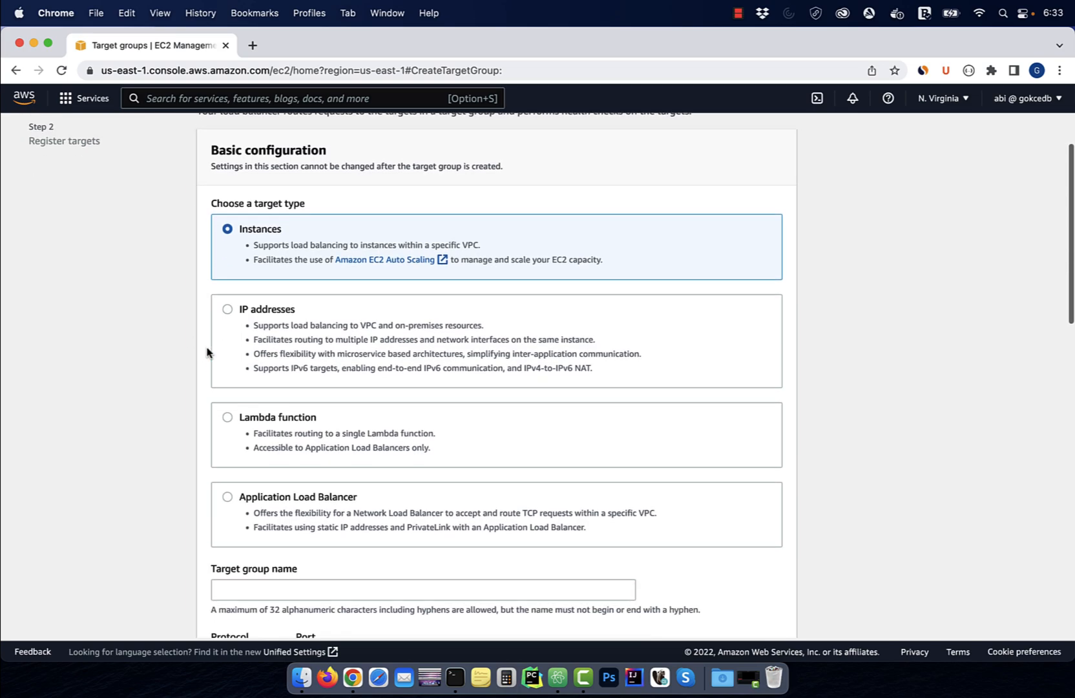
pyautogui.write('MyTargetGroup')
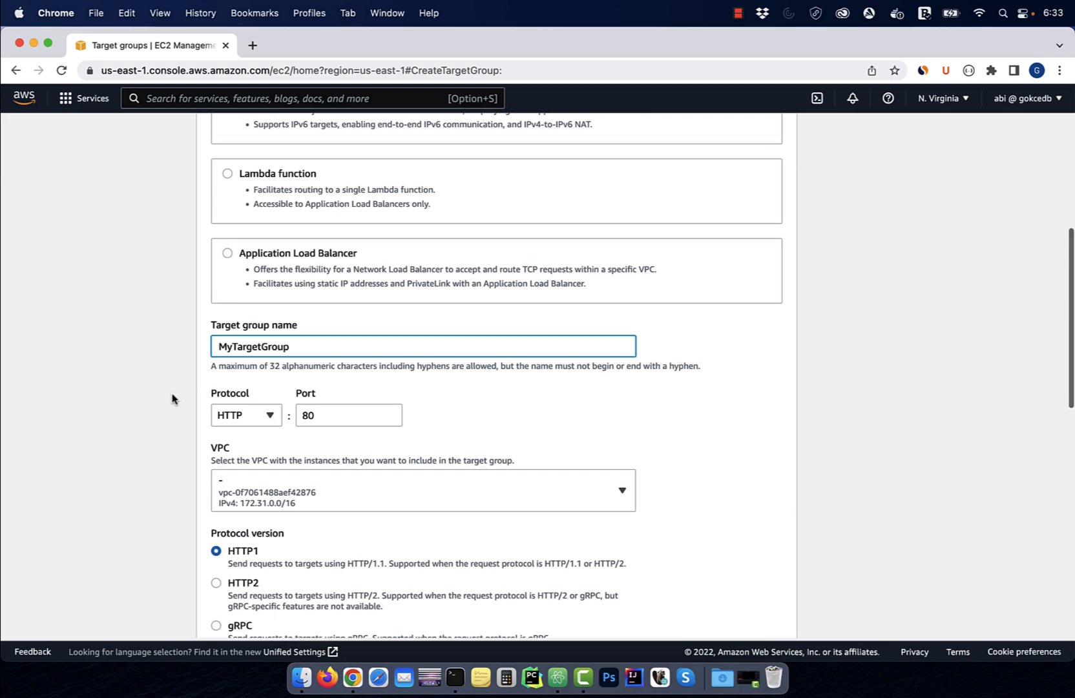
pyautogui.scroll(-3)
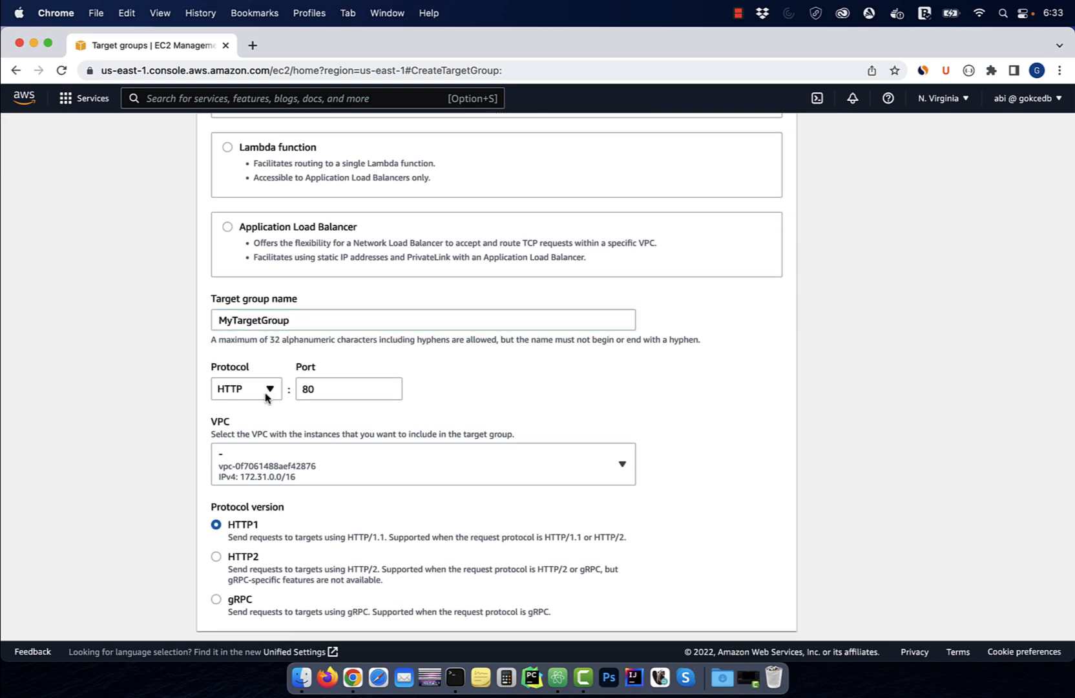
pyautogui.click(245, 389)
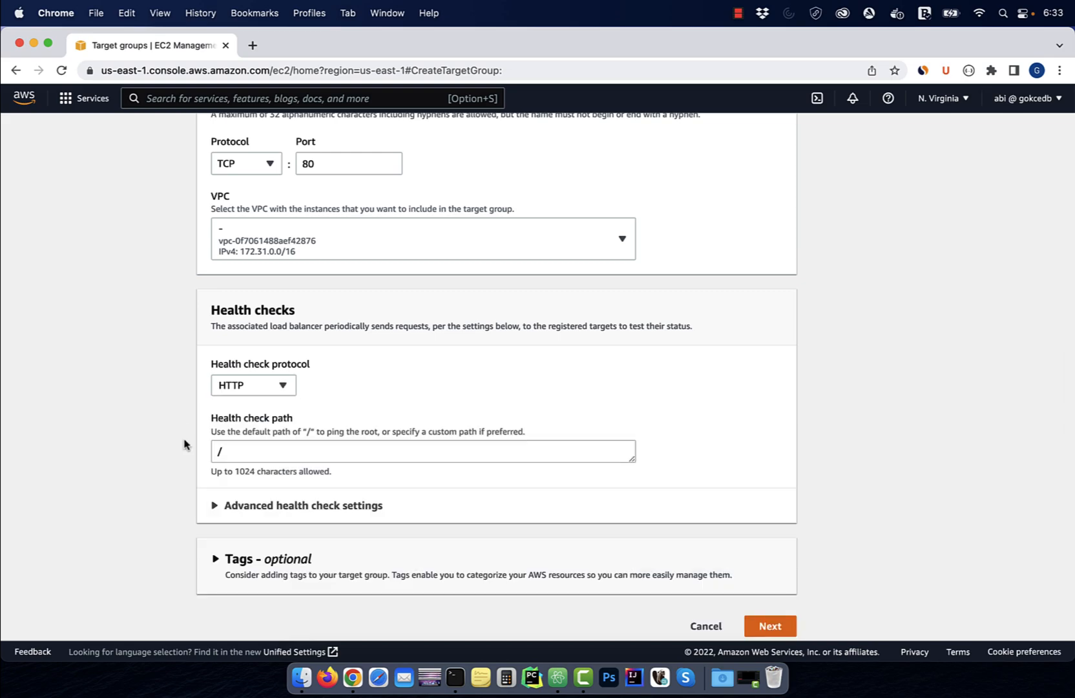
# Skip registering targets and create MyTargetGroup.
pyautogui.scroll(-3)
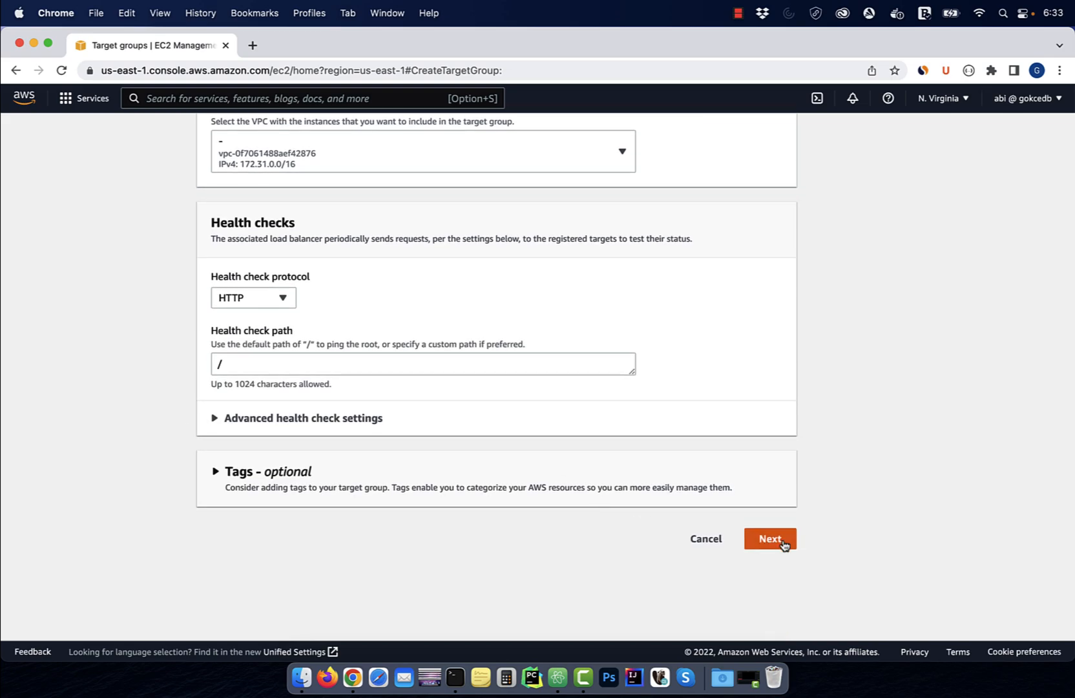
pyautogui.click(769, 539)
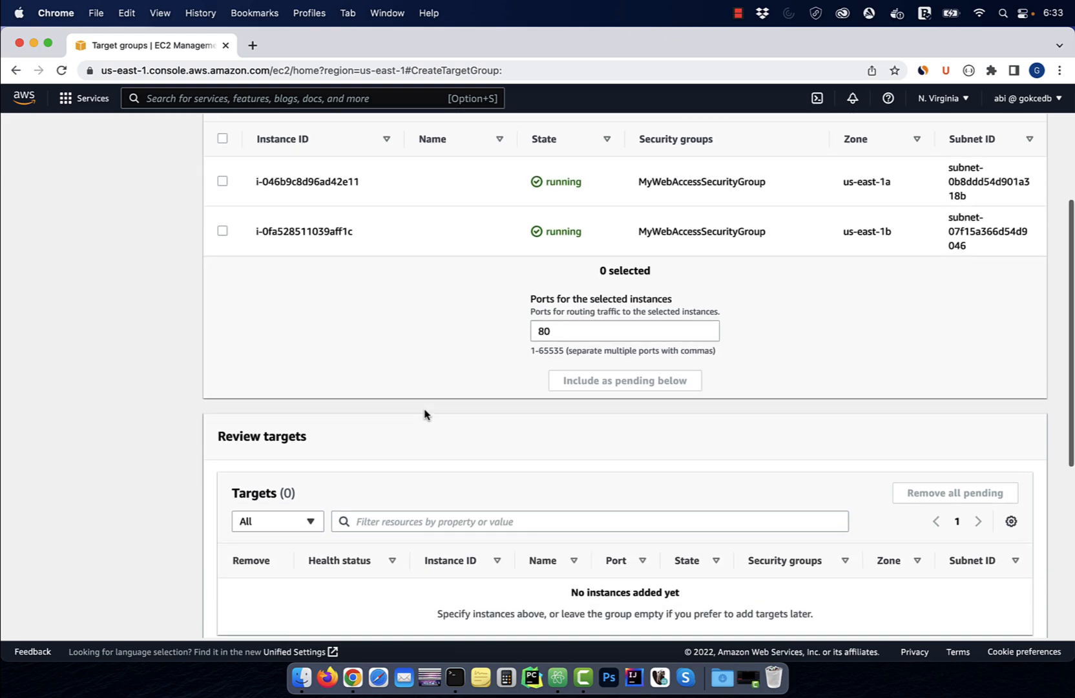
pyautogui.scroll(-3)
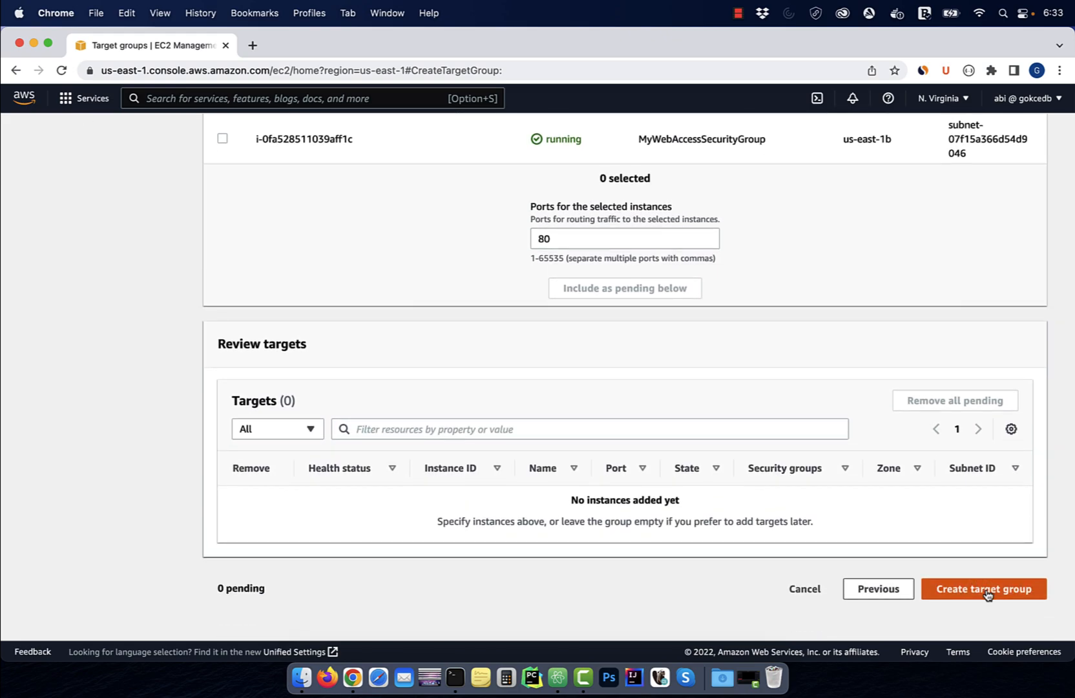
pyautogui.click(983, 588)
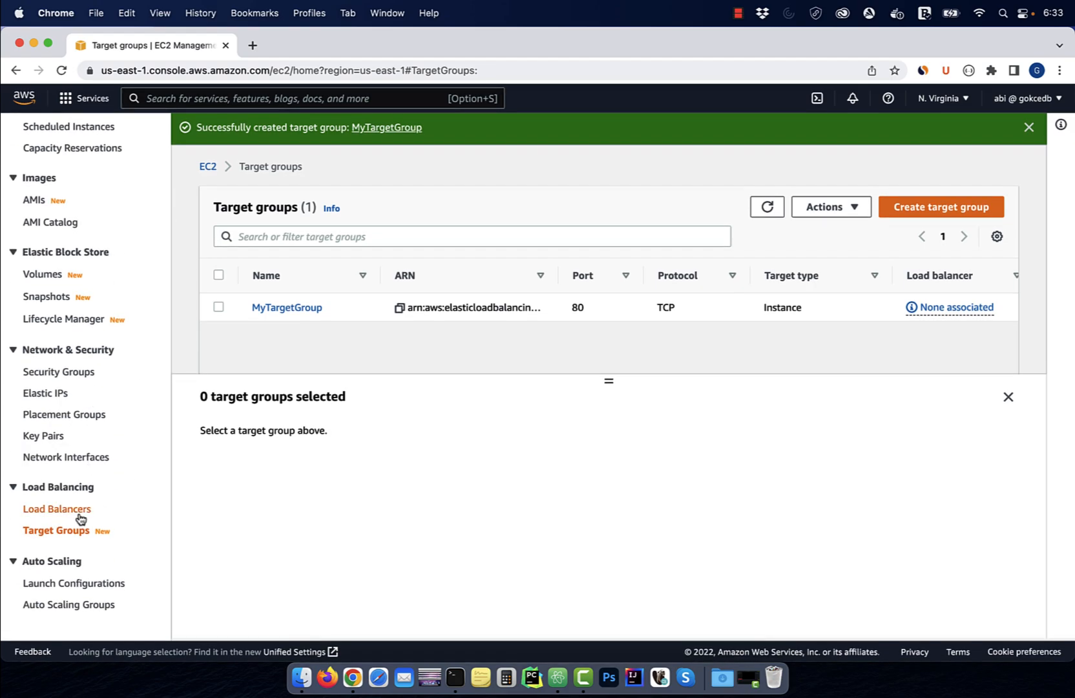
# Start a Network Load Balancer named MyNetworkLoadBalancer.
pyautogui.click(58, 510)
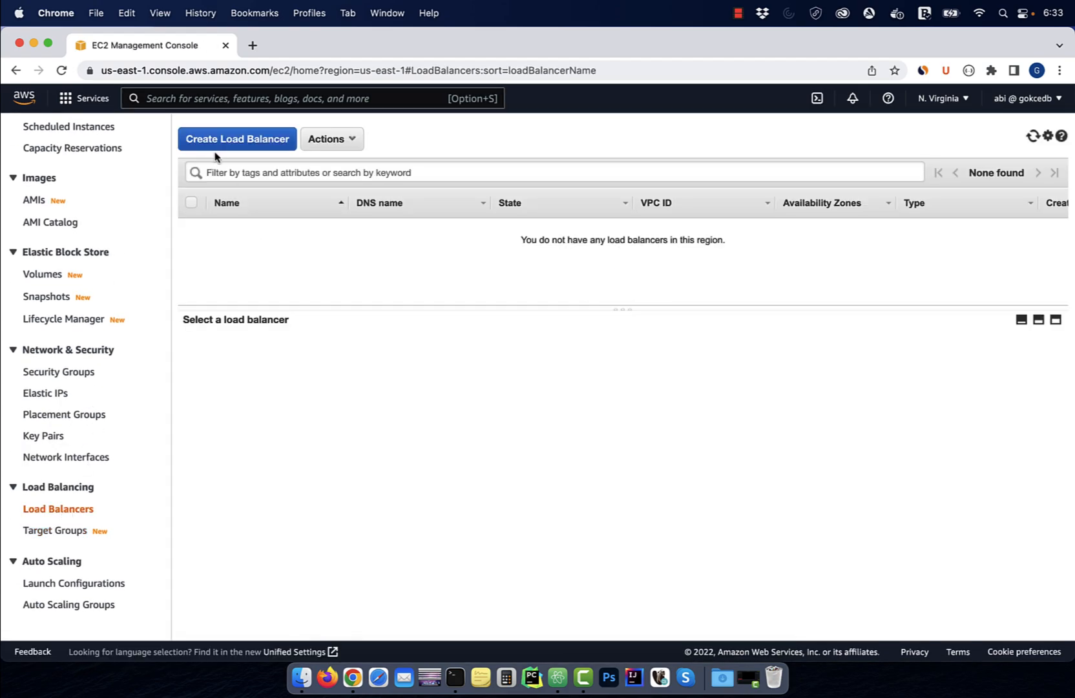
pyautogui.click(236, 139)
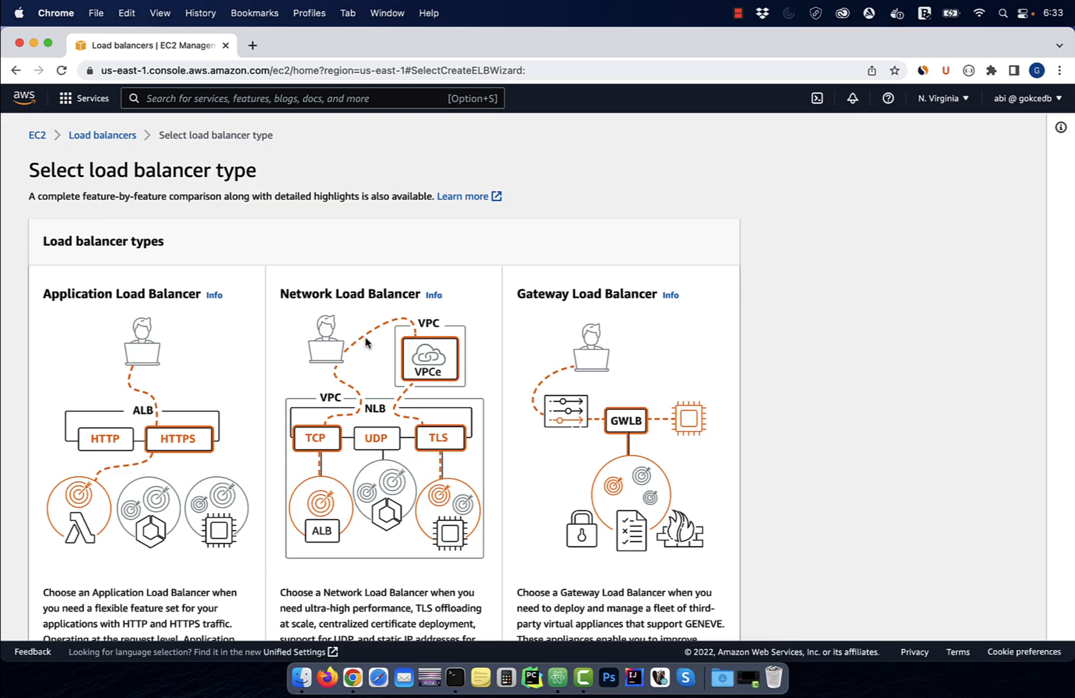
pyautogui.scroll(-3)
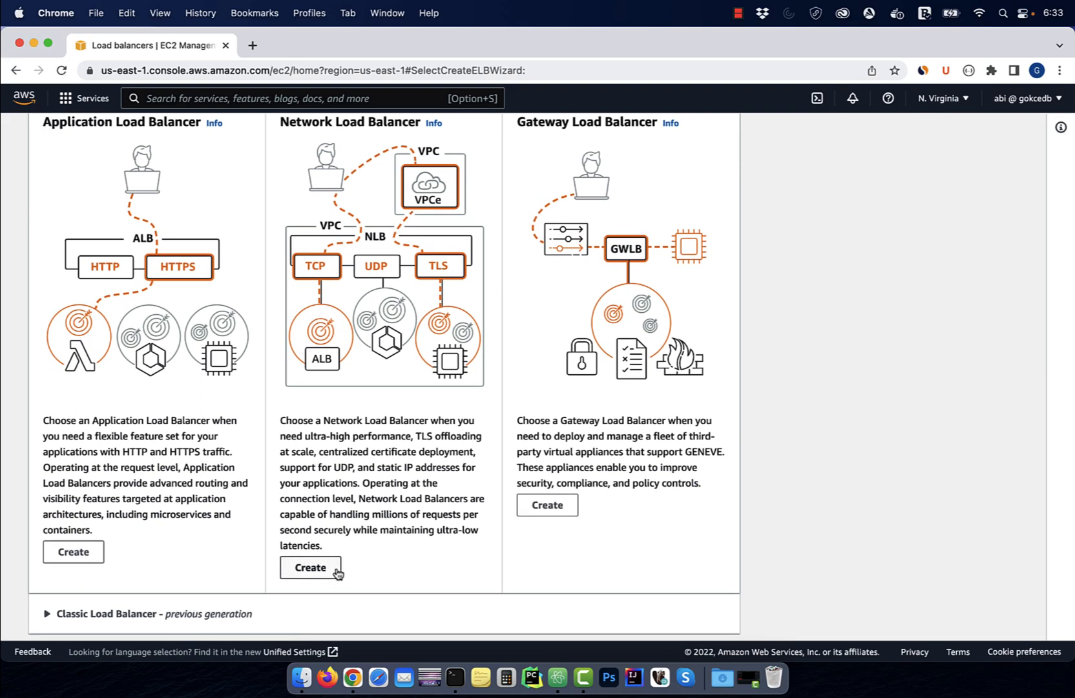
pyautogui.click(308, 567)
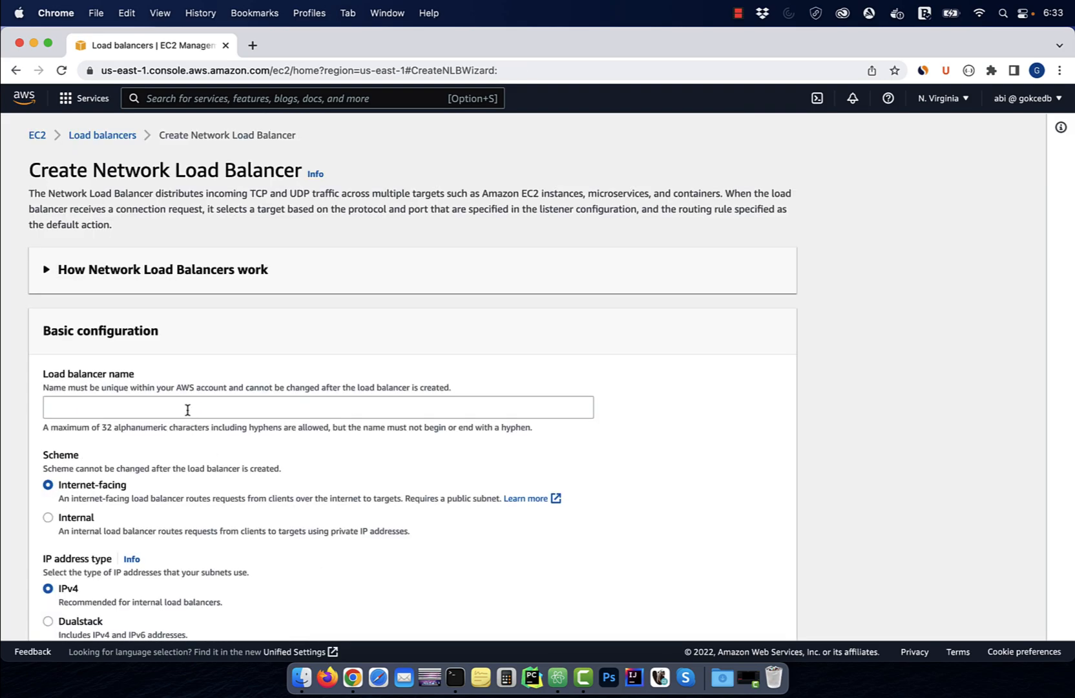
pyautogui.write('MyNetworkLoadBal')
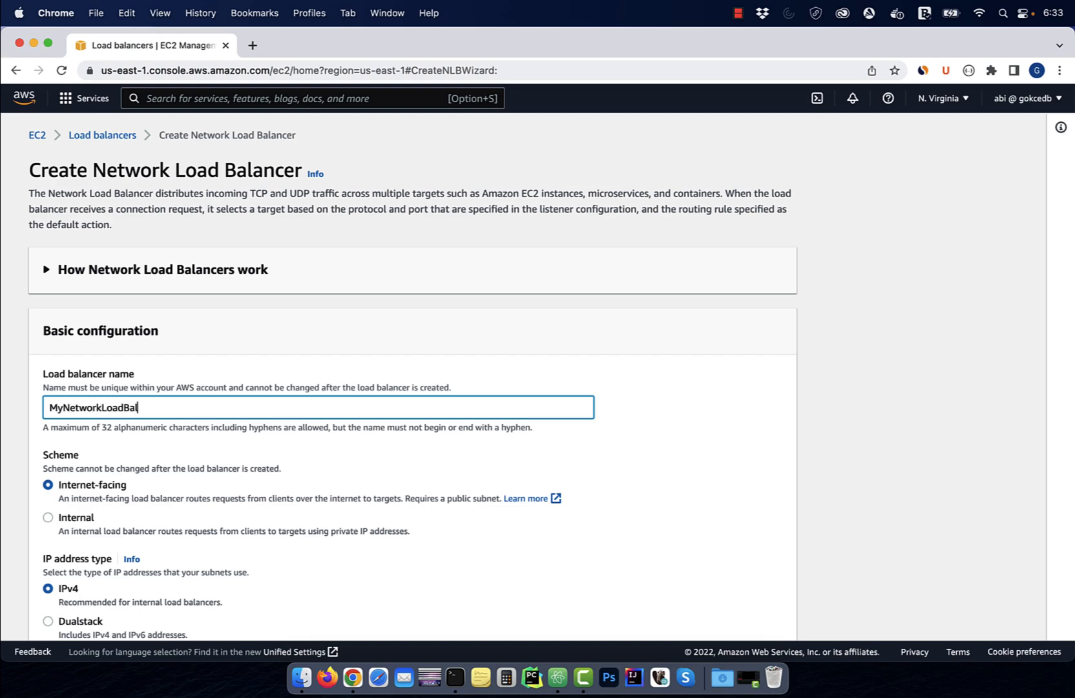
pyautogui.write('ancer')
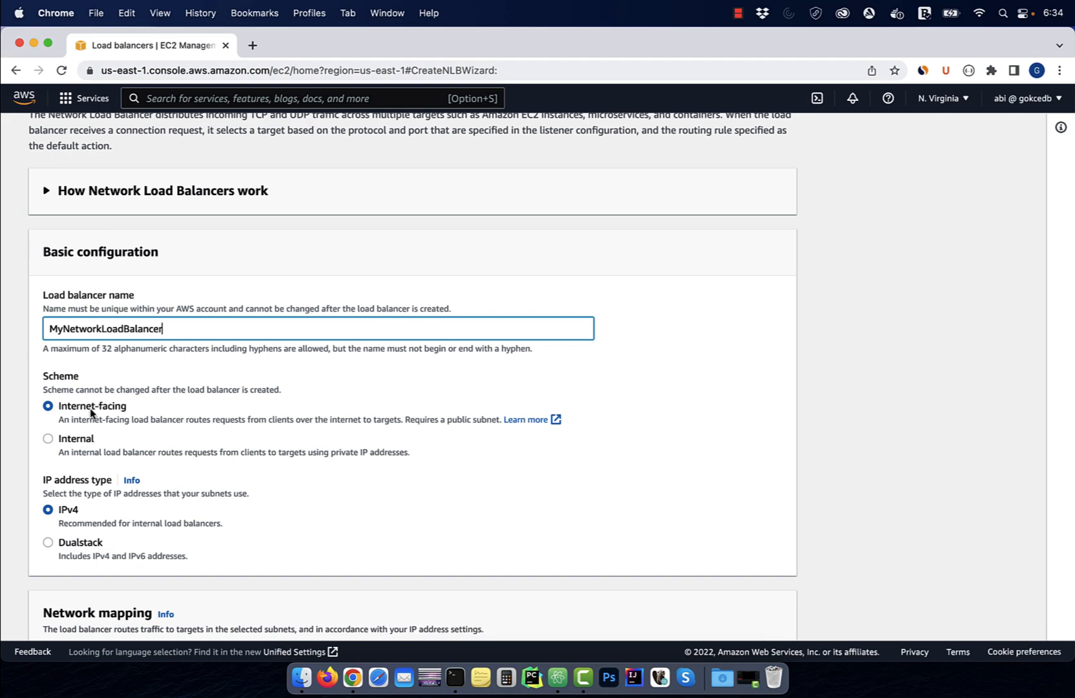
# Map us-east-1a and us-east-1b, forward TCP:80 to MyTargetGroup, and create the load balancer.
pyautogui.scroll(-3)
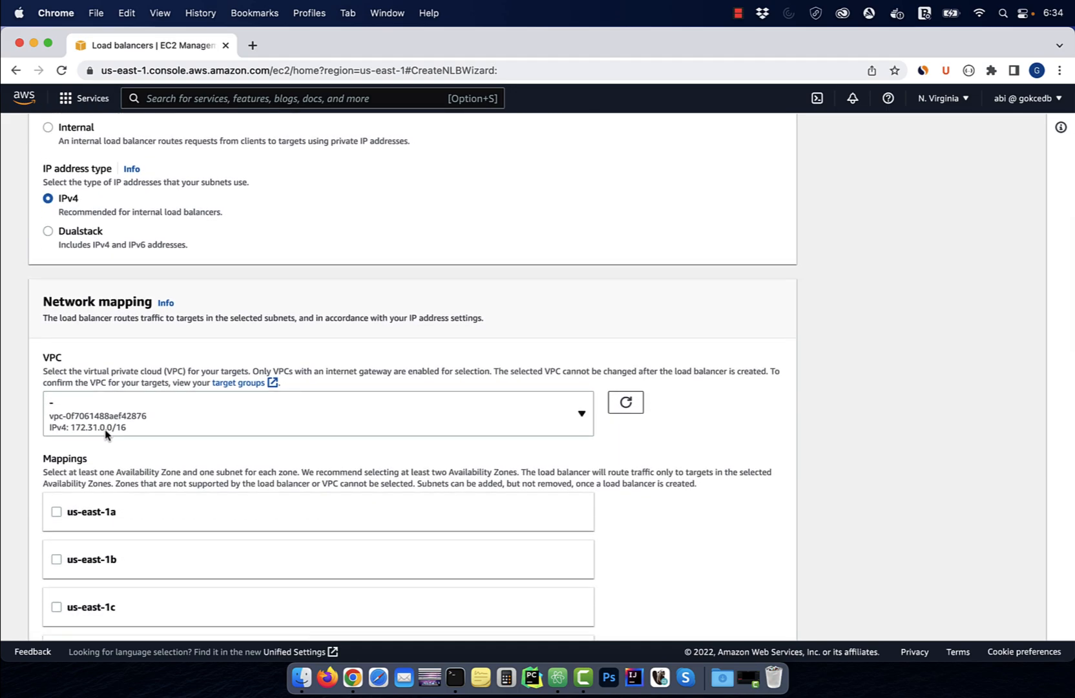
pyautogui.scroll(-3)
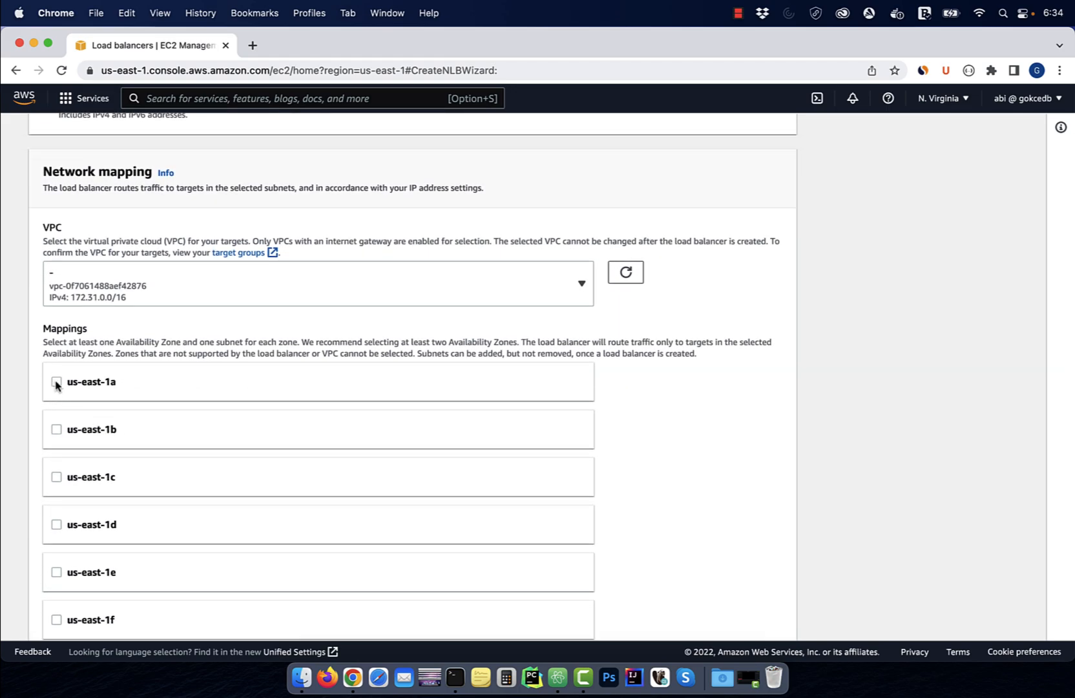
pyautogui.click(57, 381)
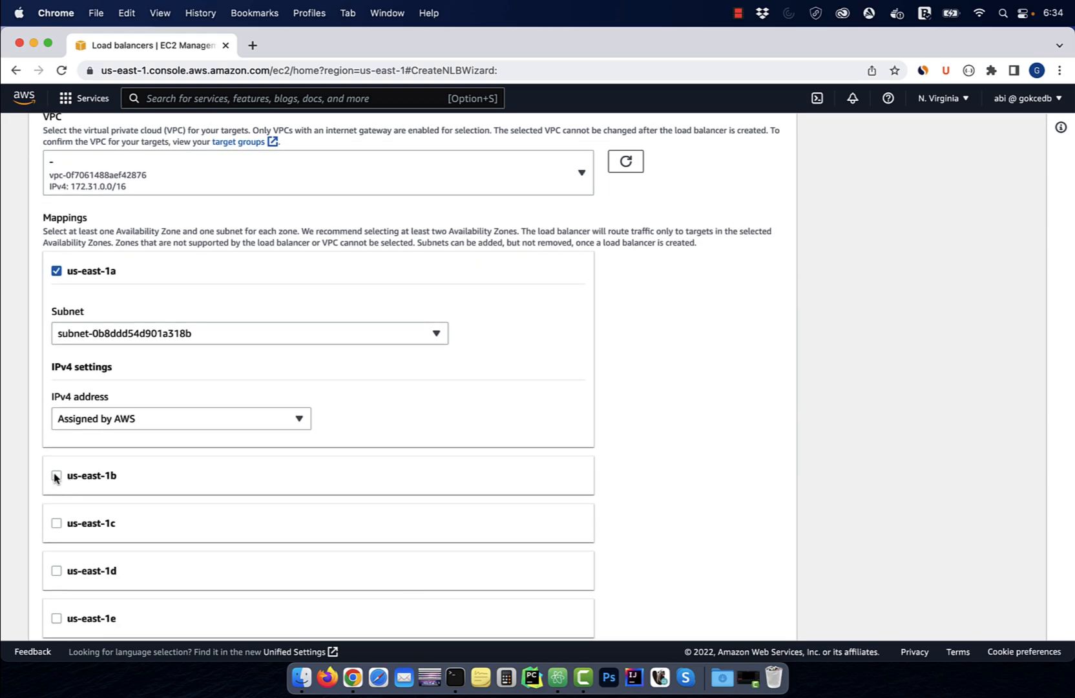
pyautogui.scroll(-3)
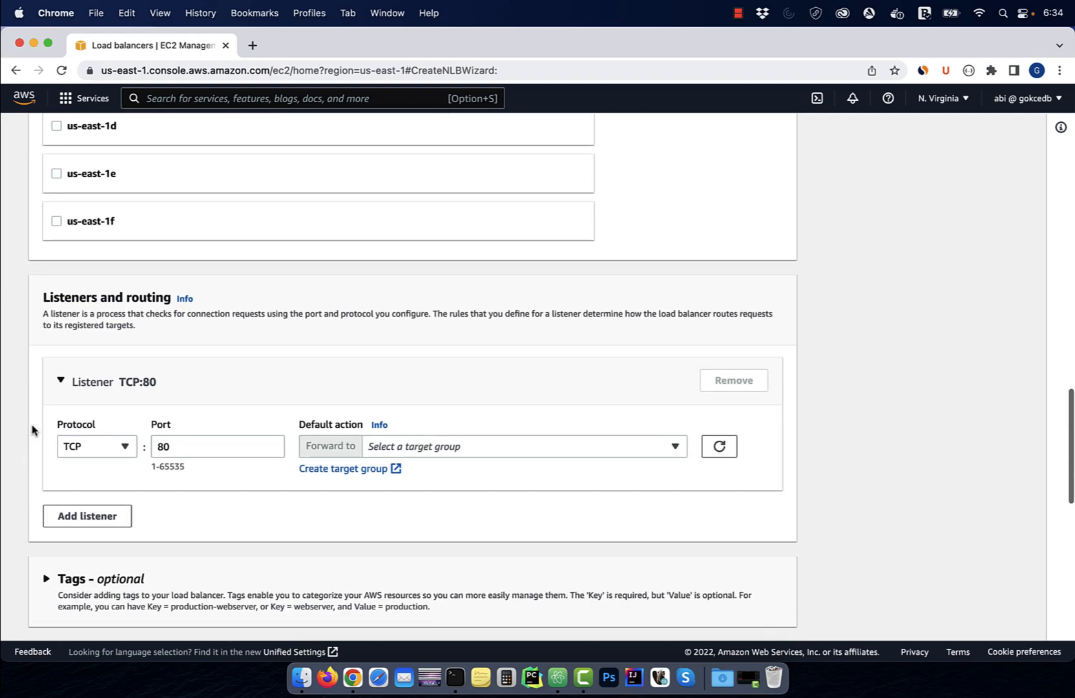
pyautogui.scroll(-3)
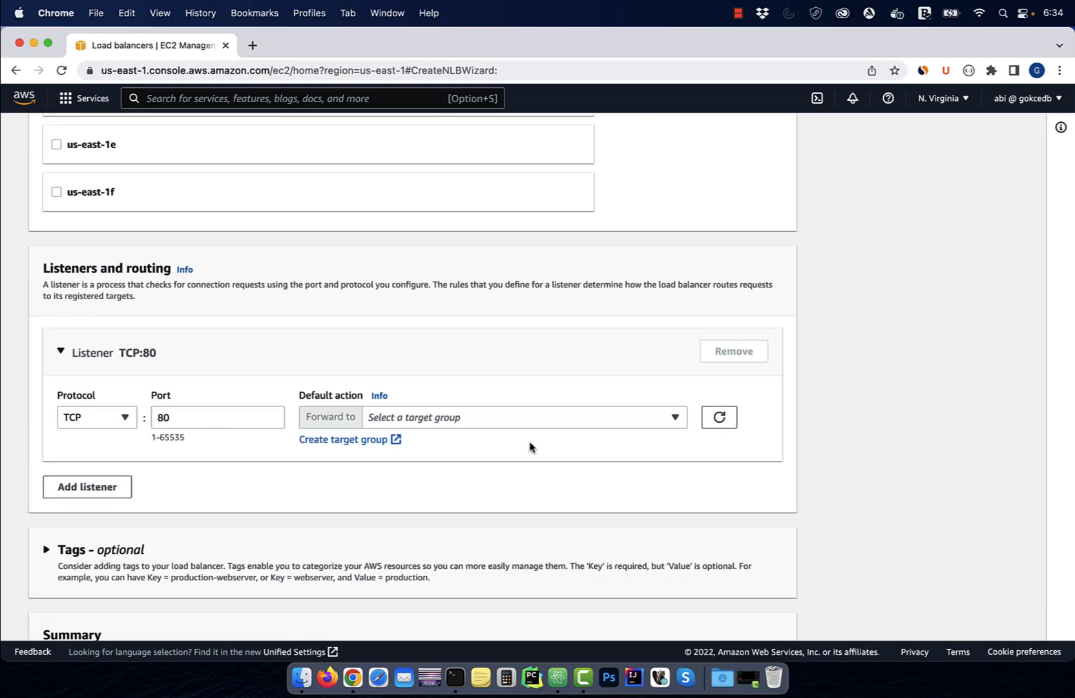
pyautogui.click(525, 417)
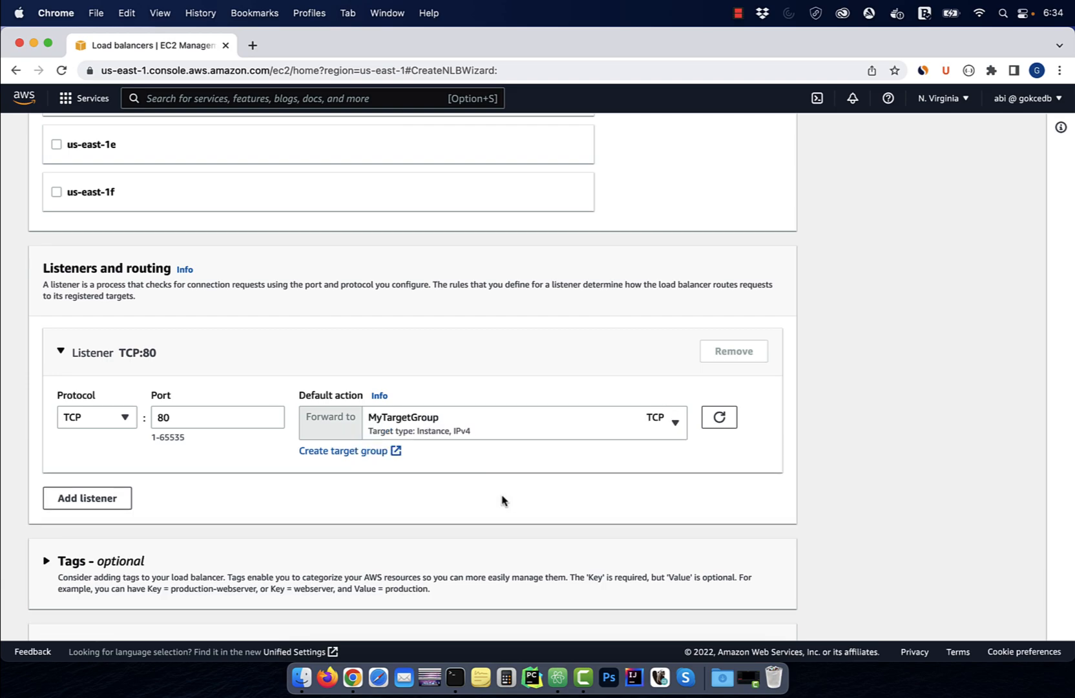
pyautogui.scroll(-3)
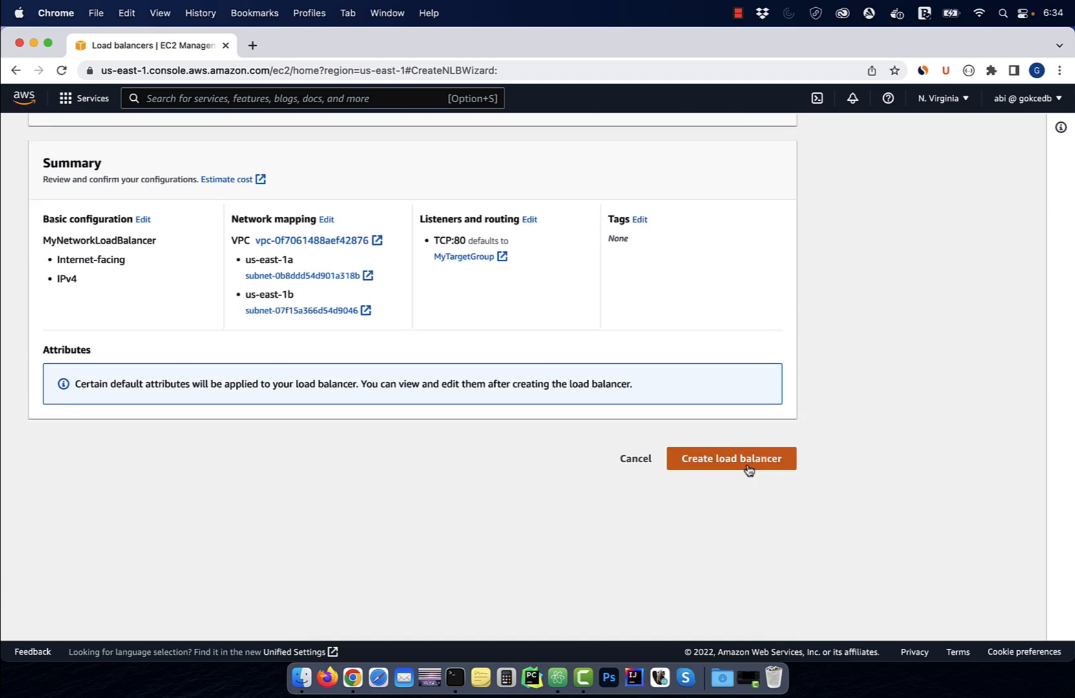
pyautogui.click(730, 457)
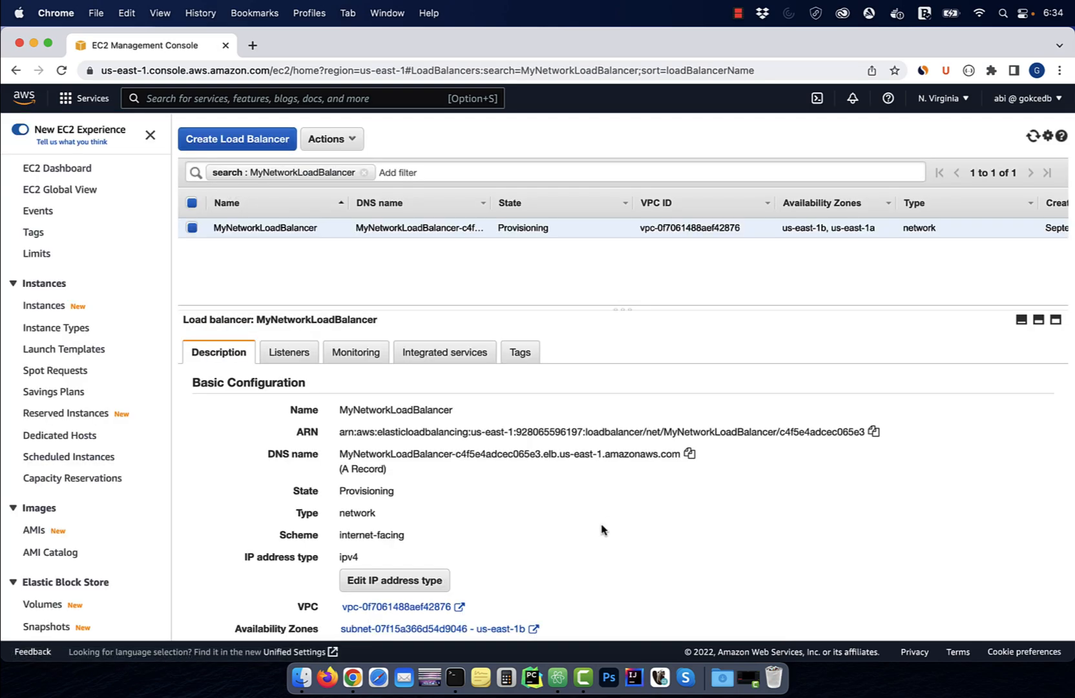
pyautogui.moveTo(388, 492)
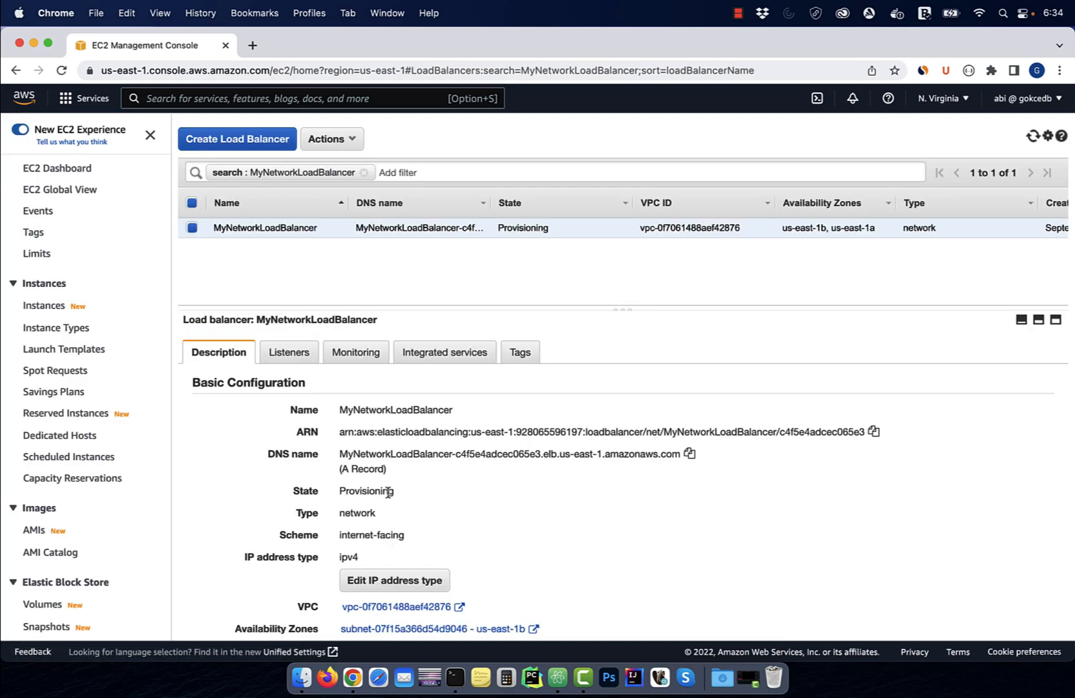
pyautogui.moveTo(214, 436)
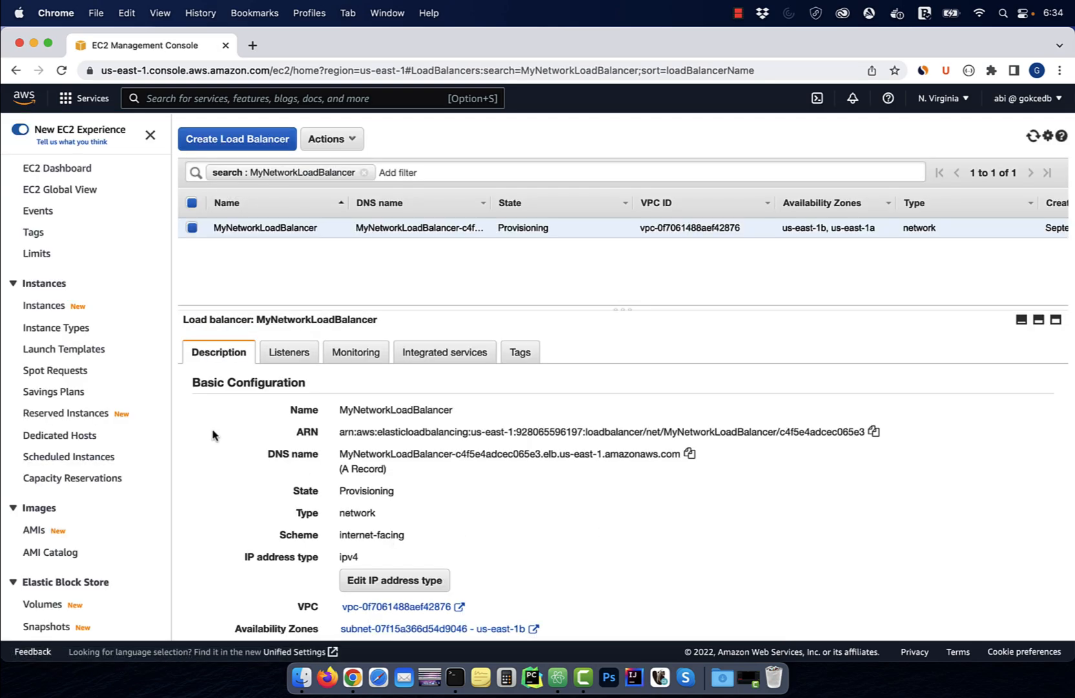
pyautogui.click(71, 603)
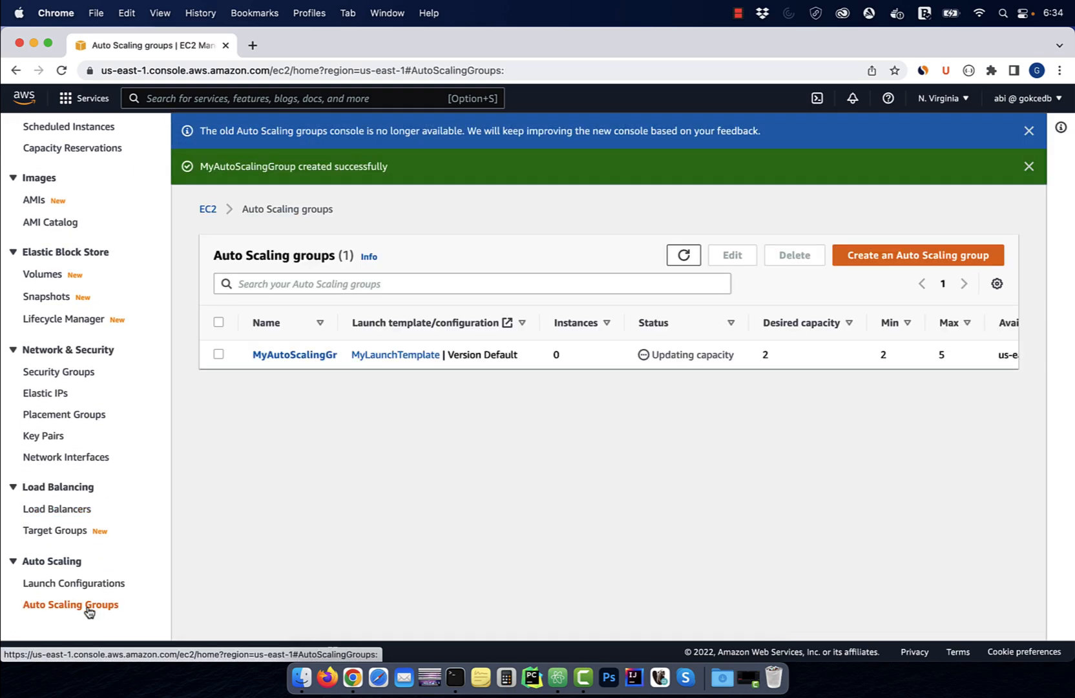
# Review MyAutoScalingGroup's load balancing settings and return to the EC2 dashboard.
pyautogui.click(293, 354)
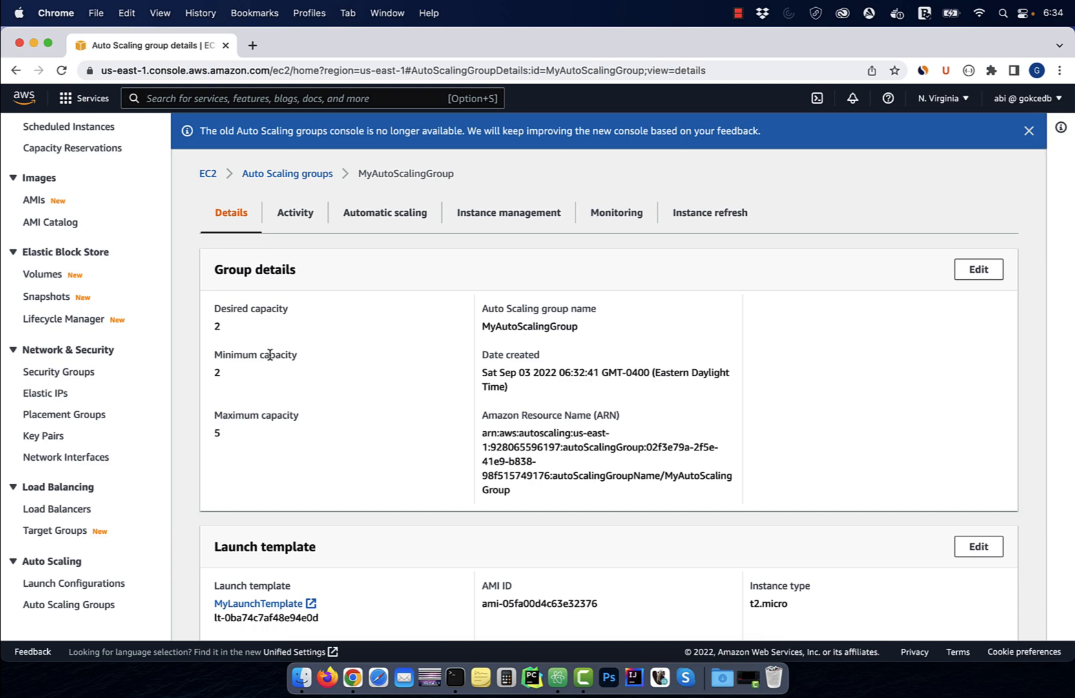
pyautogui.scroll(-3)
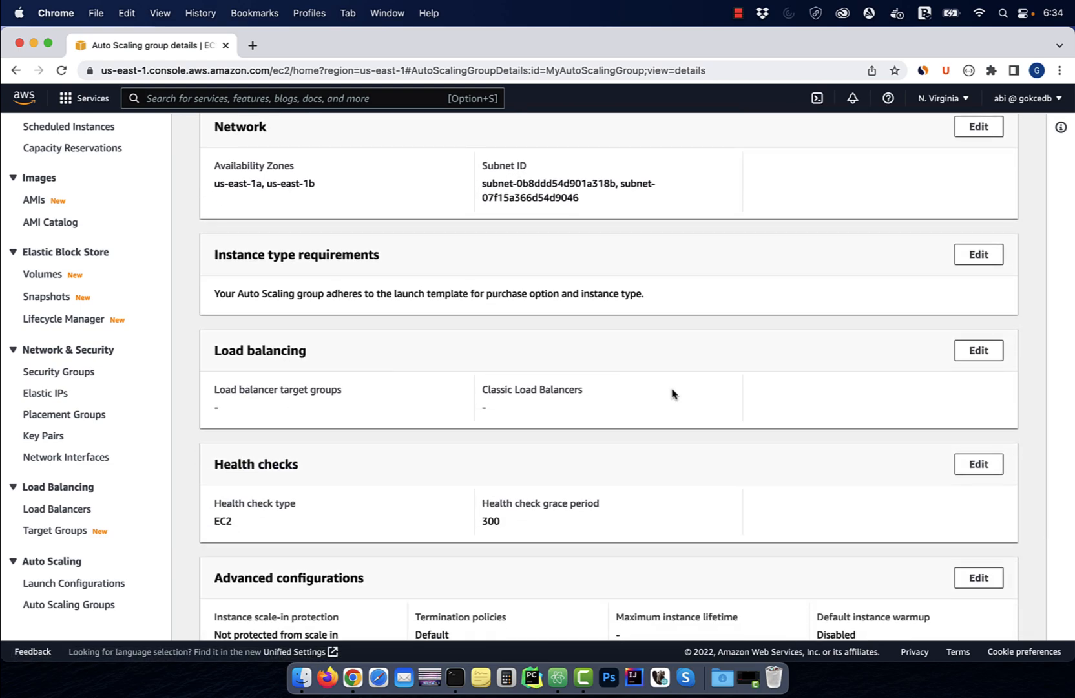
pyautogui.click(978, 351)
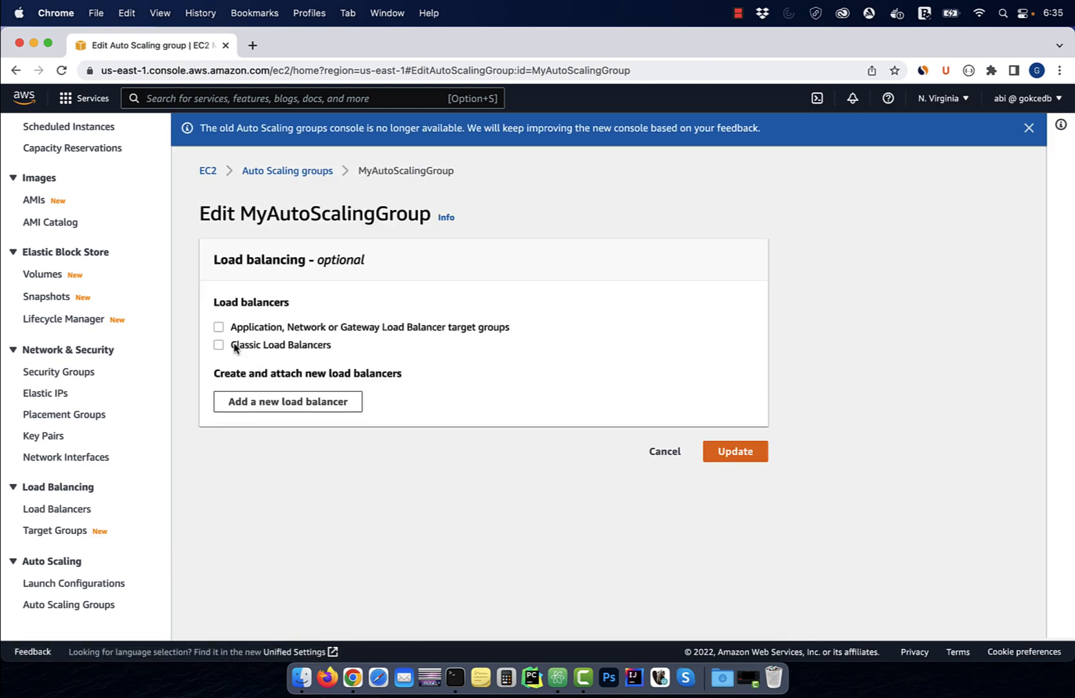
pyautogui.click(218, 327)
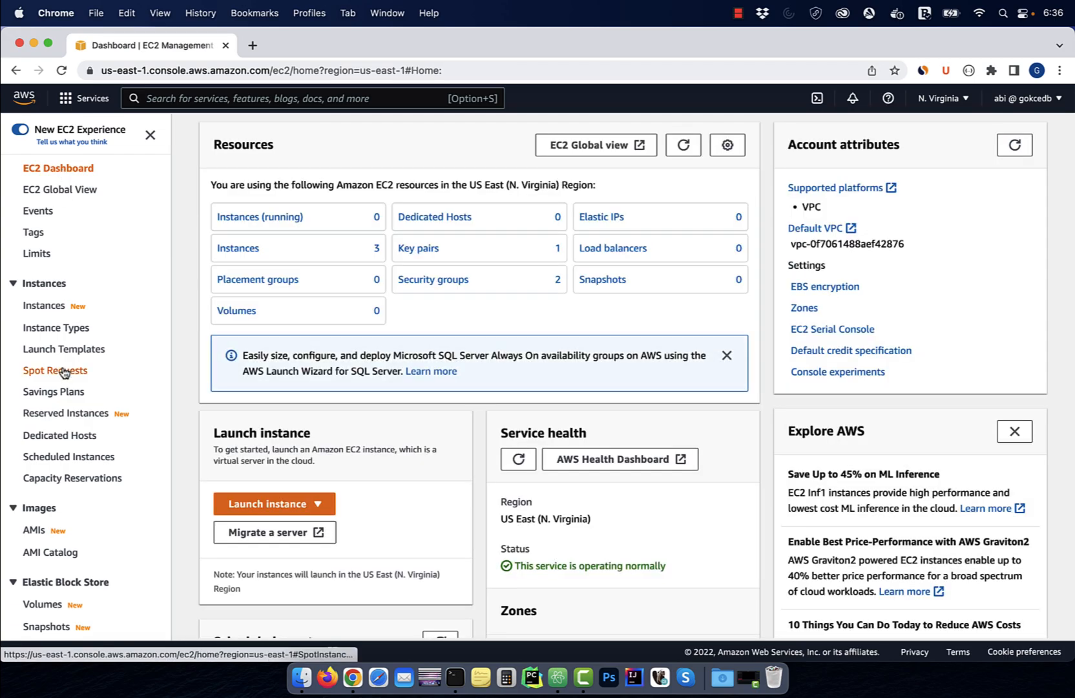
# Select the running us-east-1a instance and copy its public IPv4 address 18.215.188.155.
pyautogui.click(44, 309)
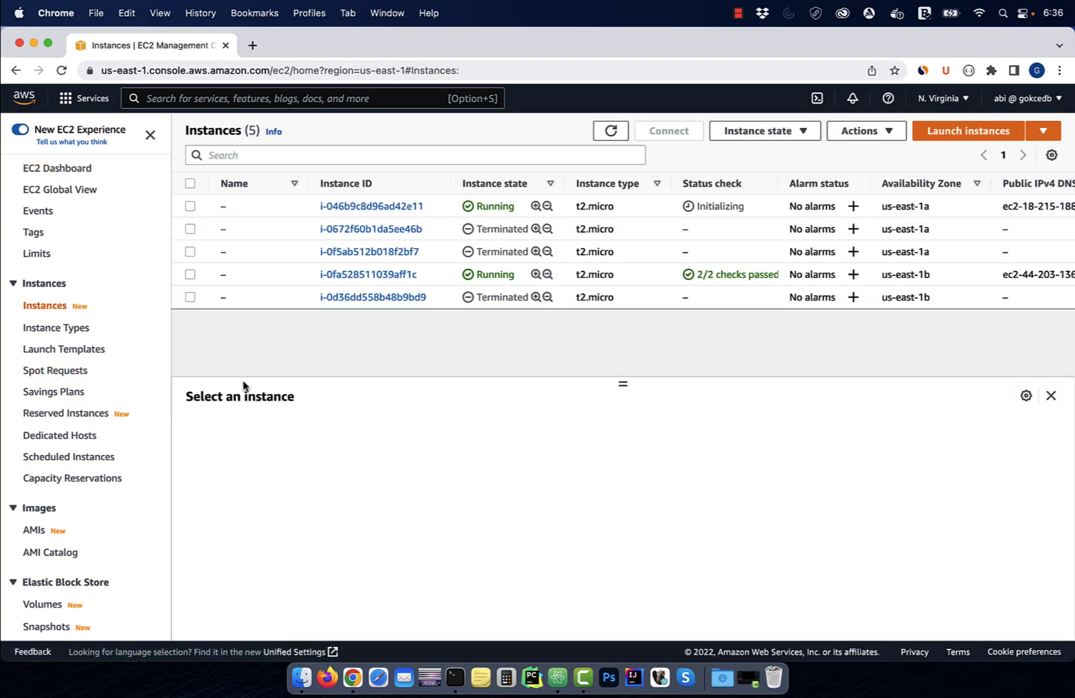
pyautogui.moveTo(439, 328)
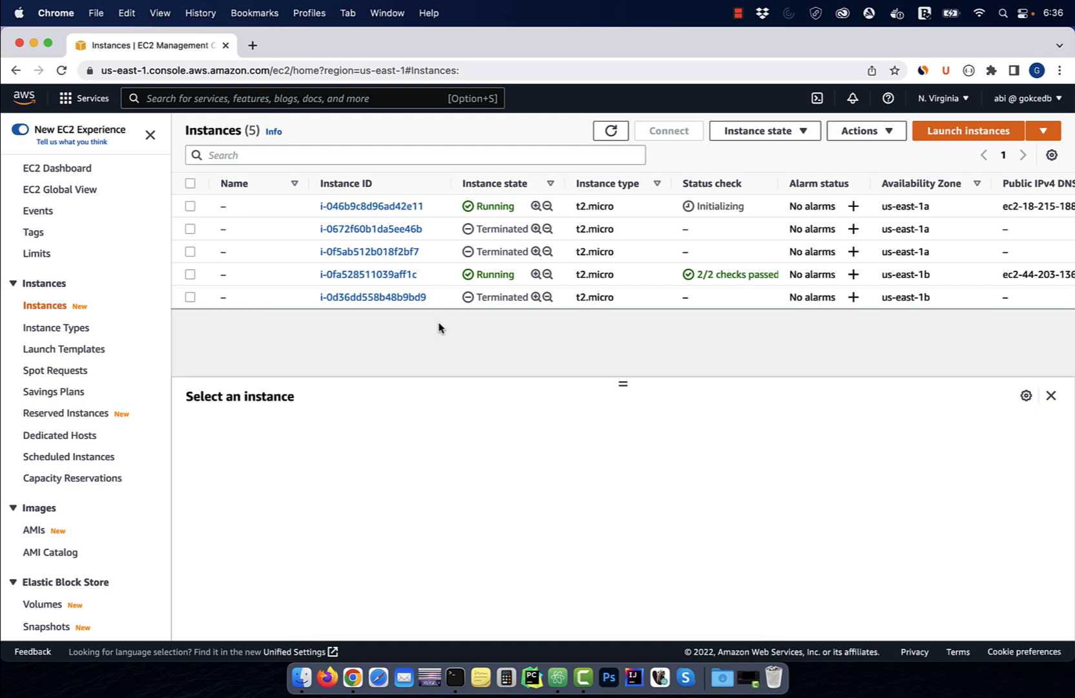
pyautogui.click(189, 206)
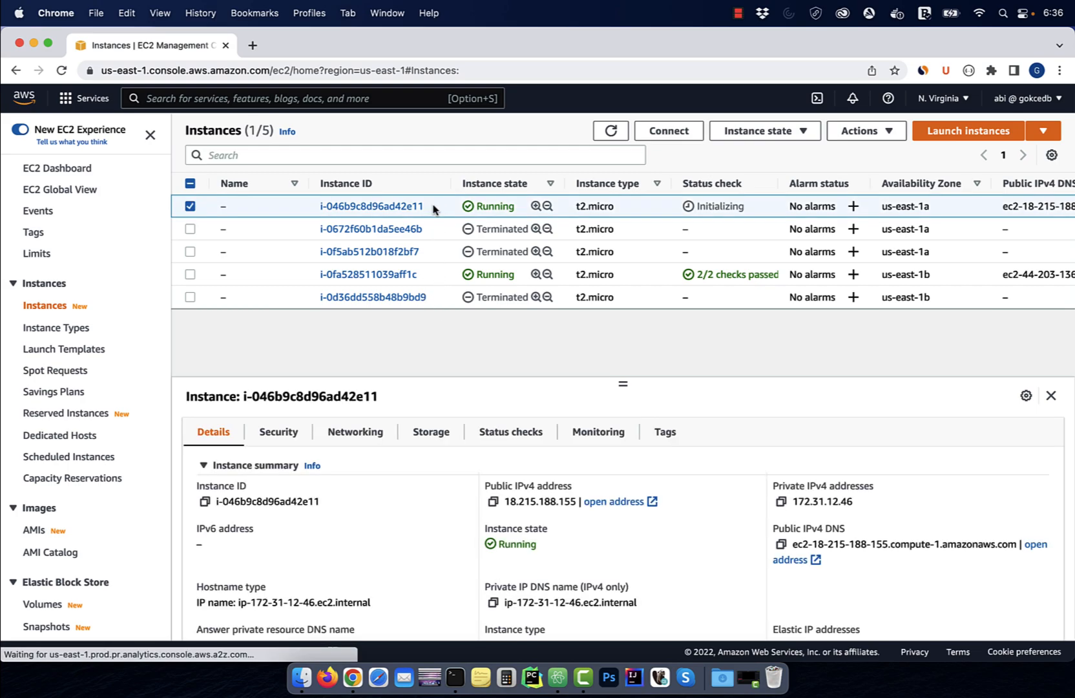
pyautogui.click(492, 501)
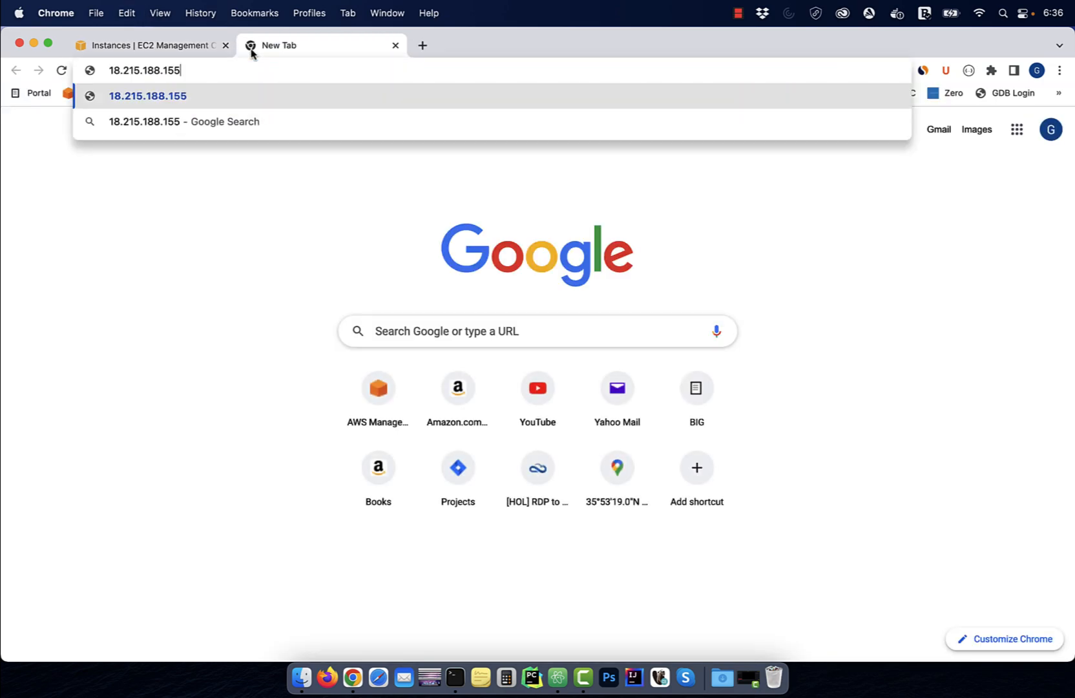
# Load 18.215.188.155 showing Availability Zone: us-east-1a, then return to the EC2 console.
pyautogui.press('enter')
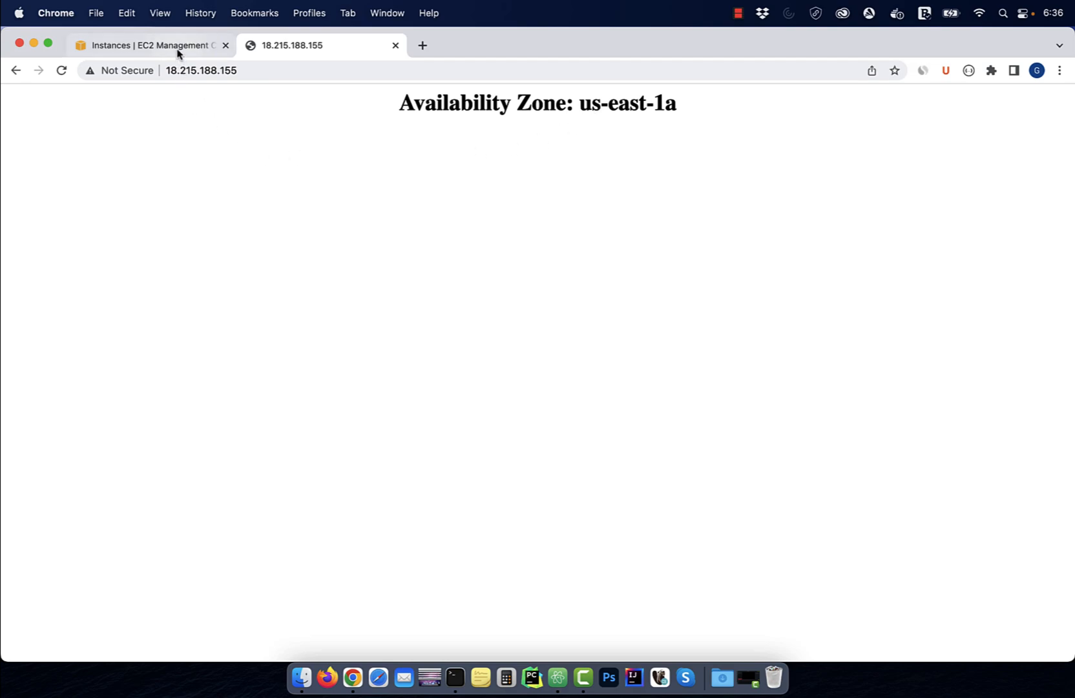
pyautogui.click(151, 45)
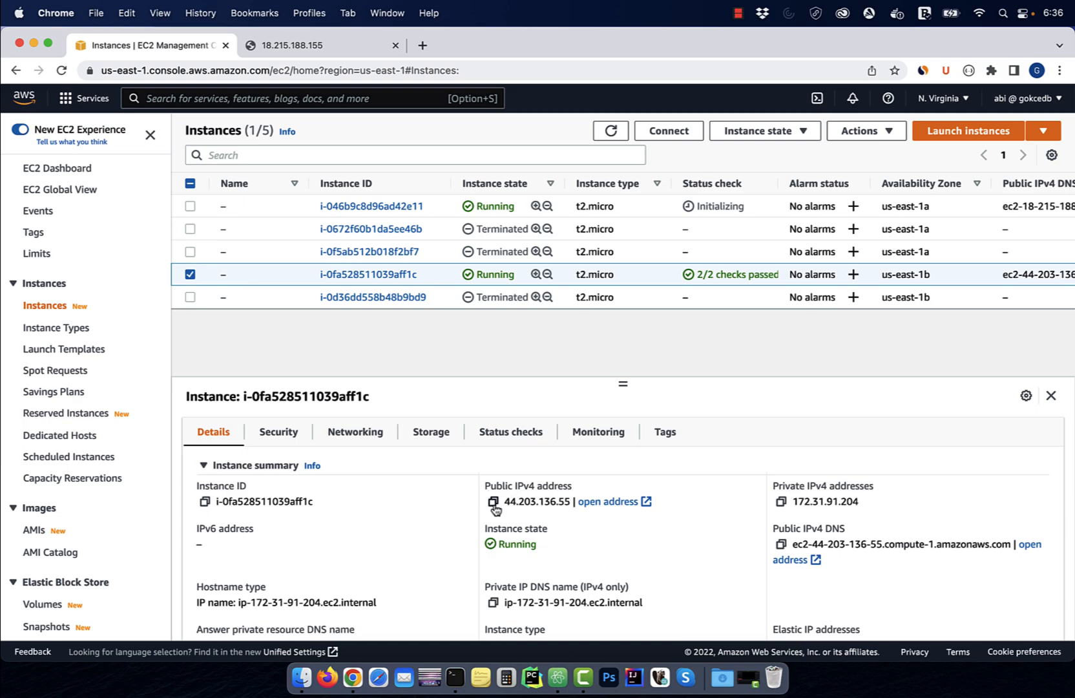
# Browse to 44.203.136.55 in a new tab showing Availability Zone: us-east-1b, then return to the console.
pyautogui.click(494, 502)
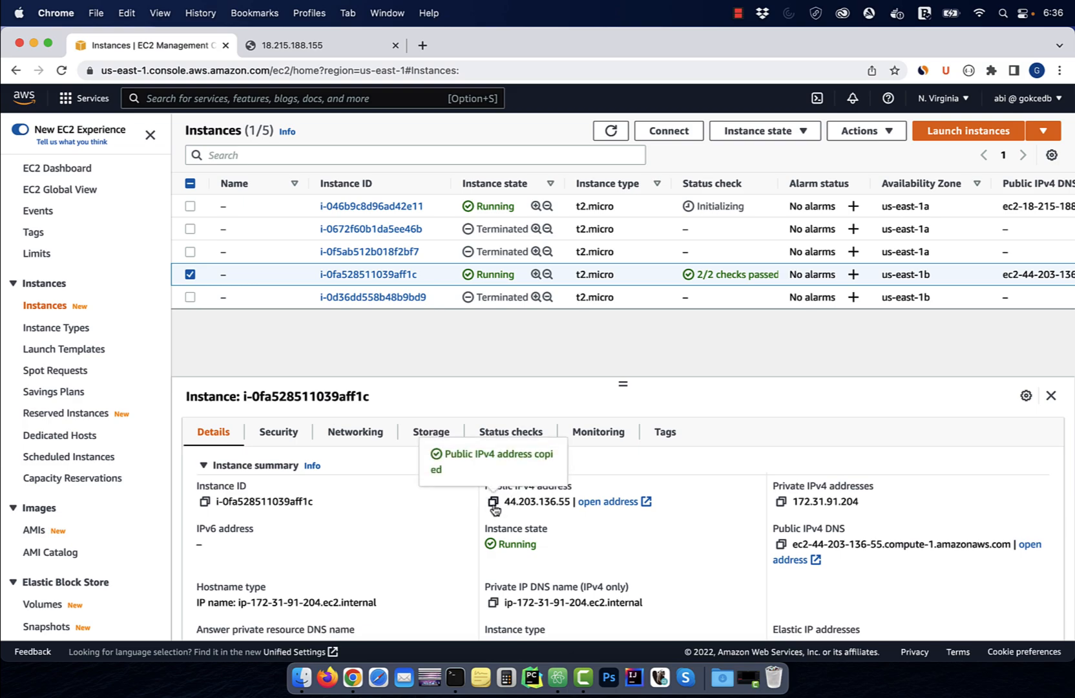
pyautogui.click(454, 45)
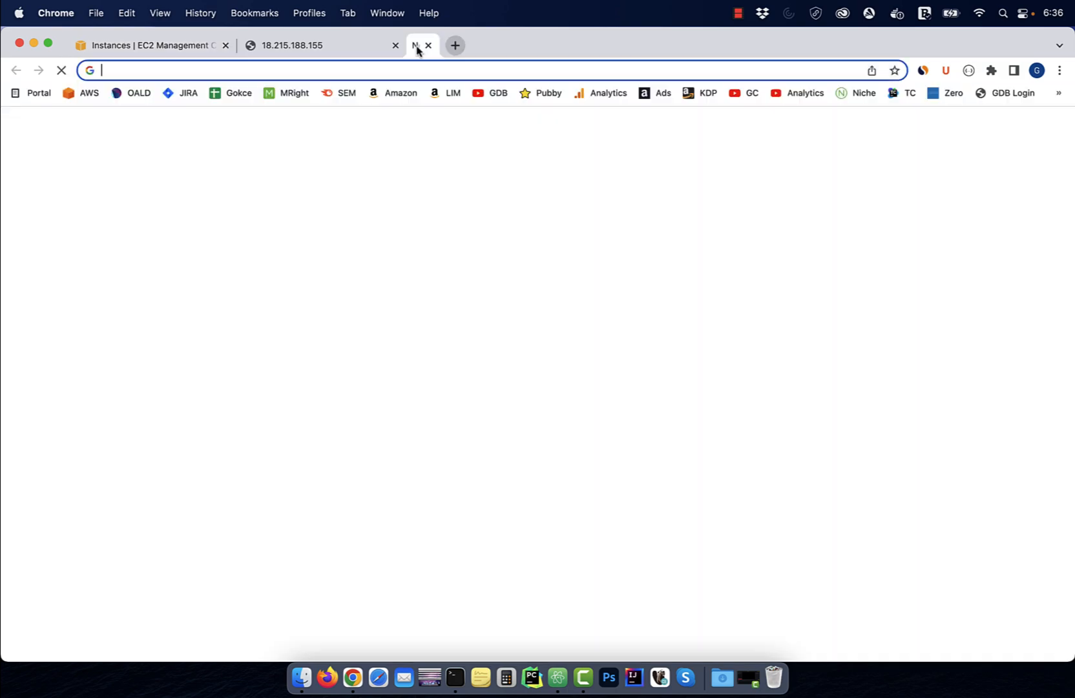
pyautogui.write('44.203.136.55')
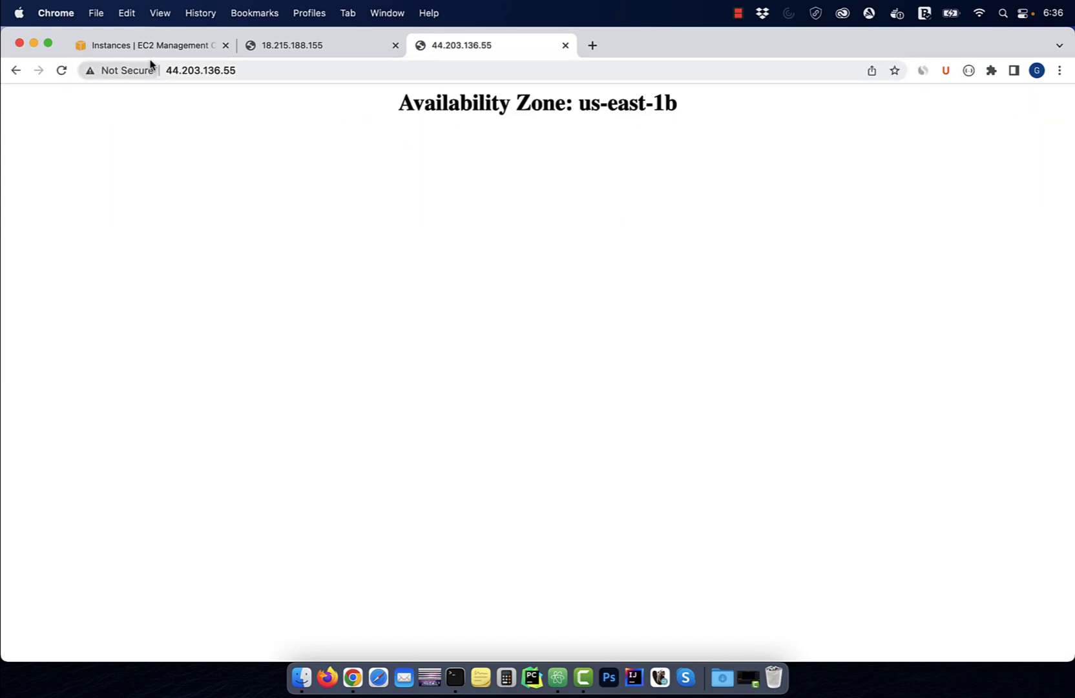
pyautogui.click(146, 45)
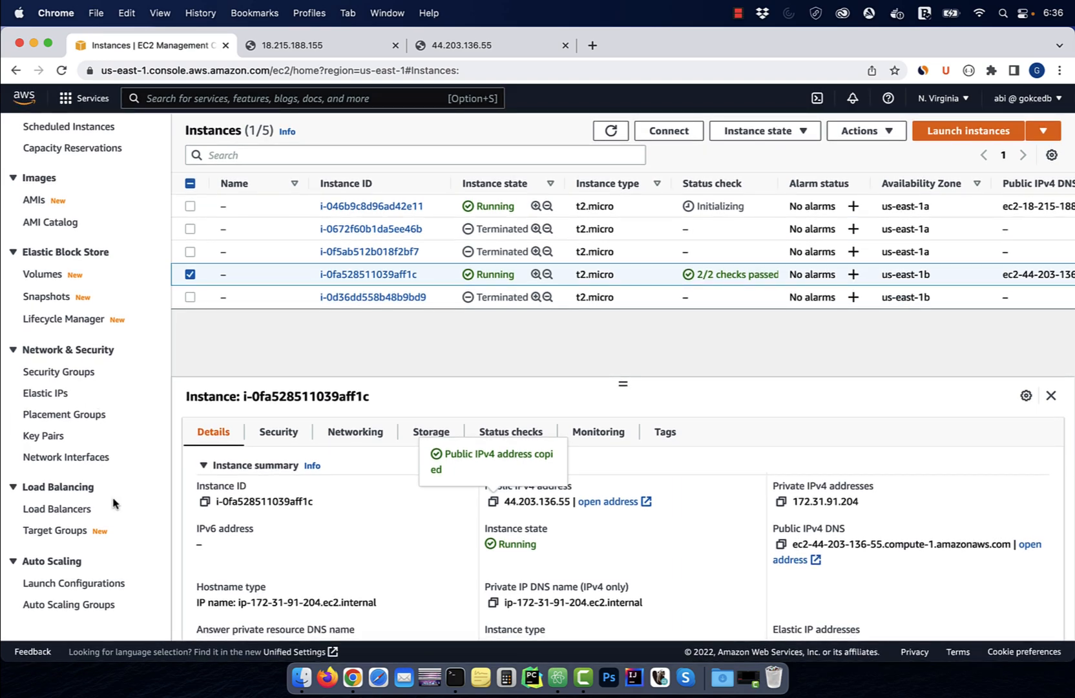
# View the NLB's DNS name serving the us-east-1b page, then return to the EC2 console.
pyautogui.click(58, 509)
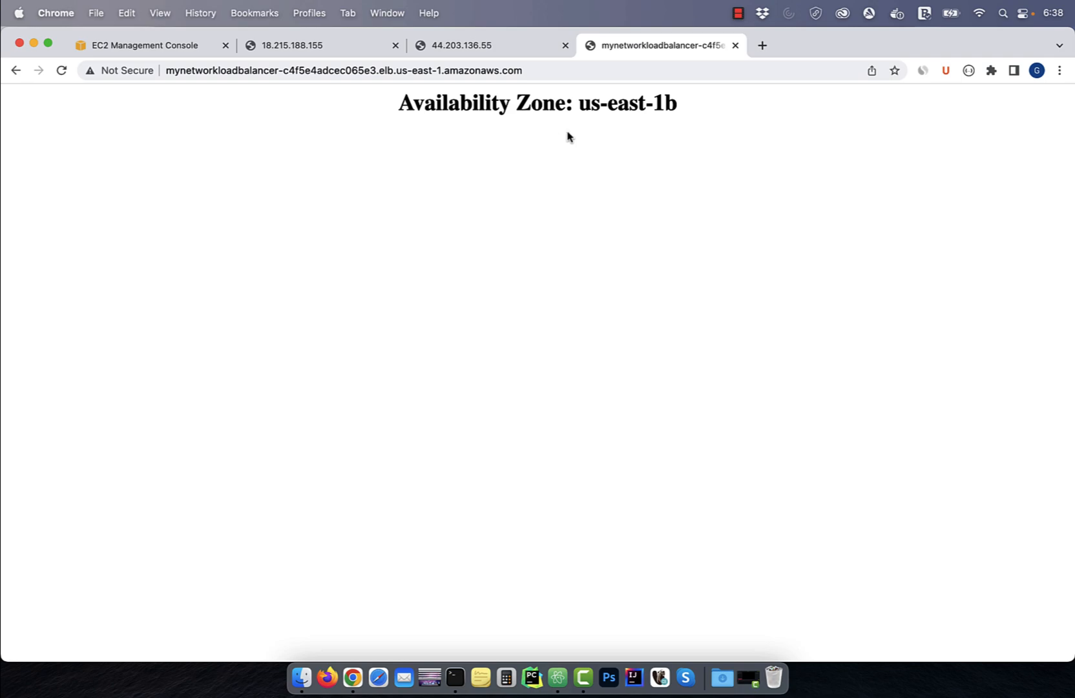
pyautogui.moveTo(645, 122)
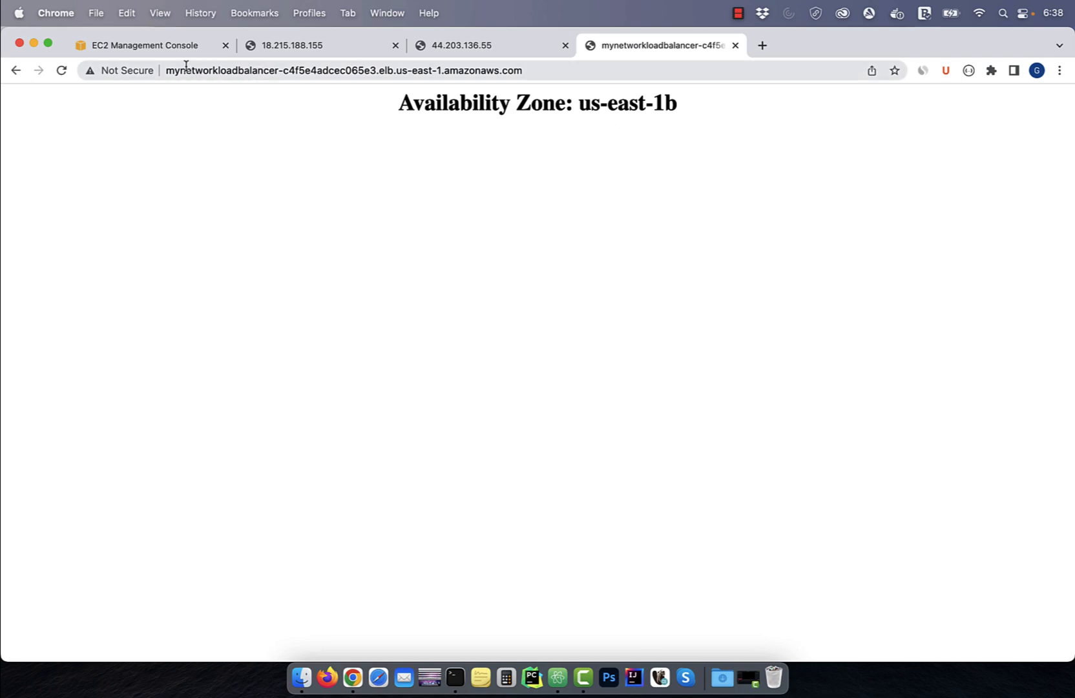
pyautogui.click(141, 45)
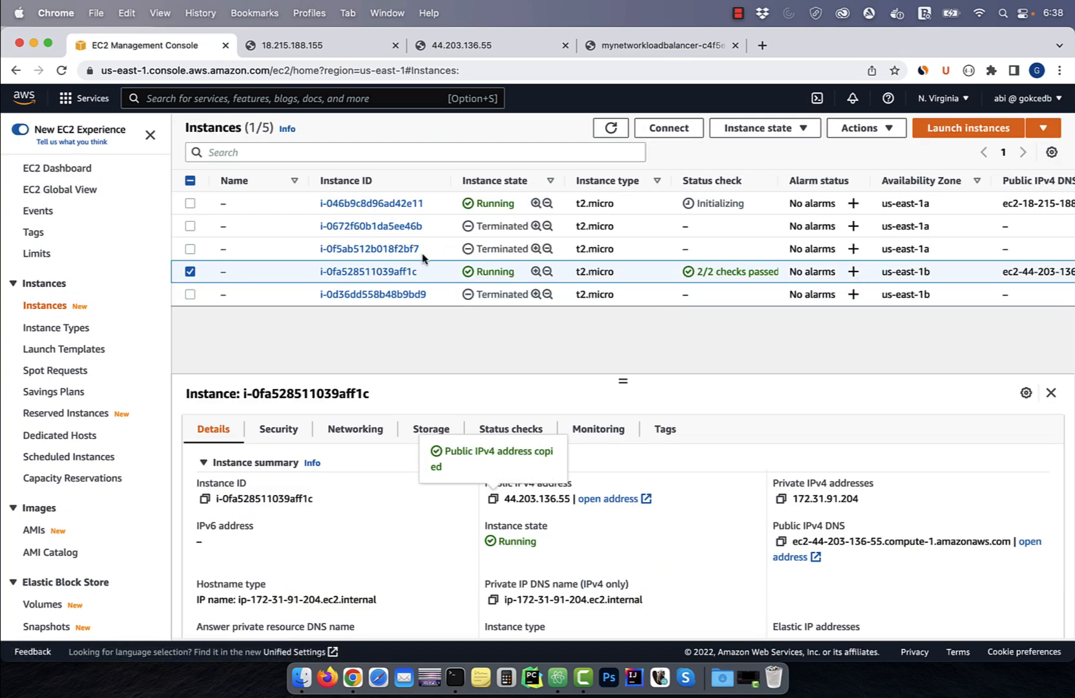
# Stop the us-east-1b instance and return to the load balancer page.
pyautogui.click(765, 128)
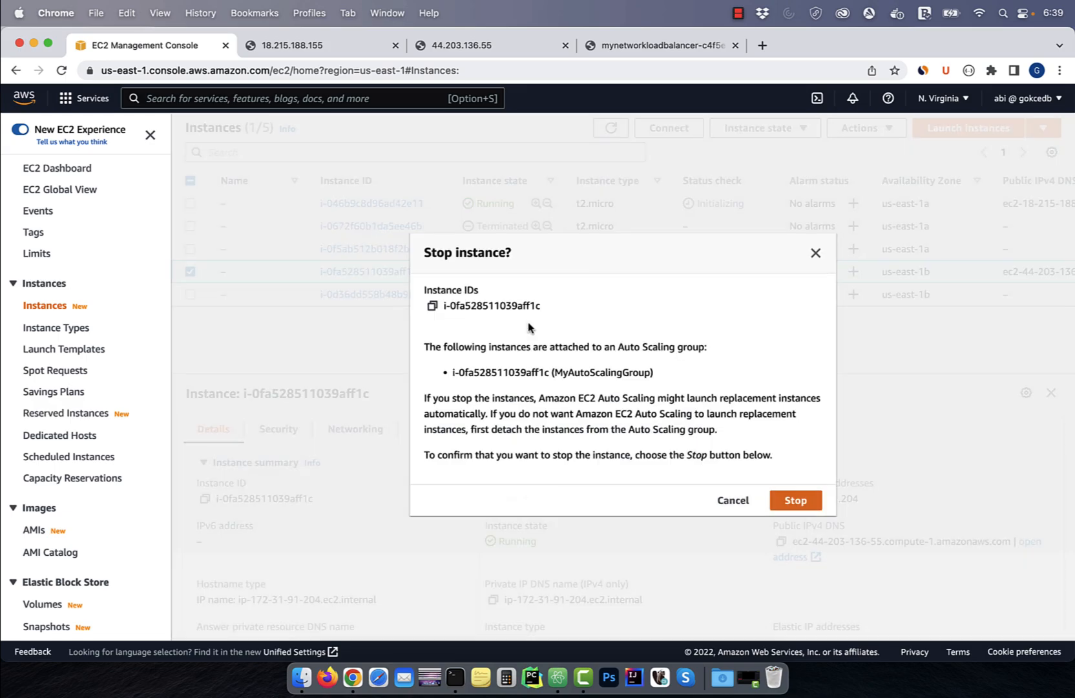
pyautogui.click(796, 500)
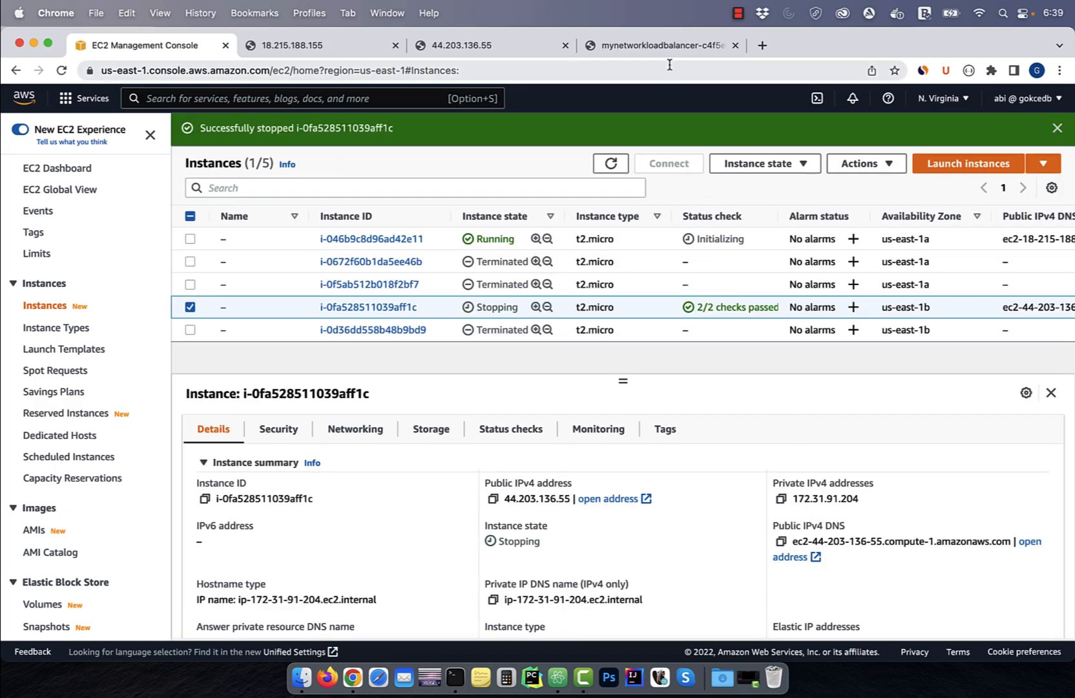
pyautogui.click(659, 46)
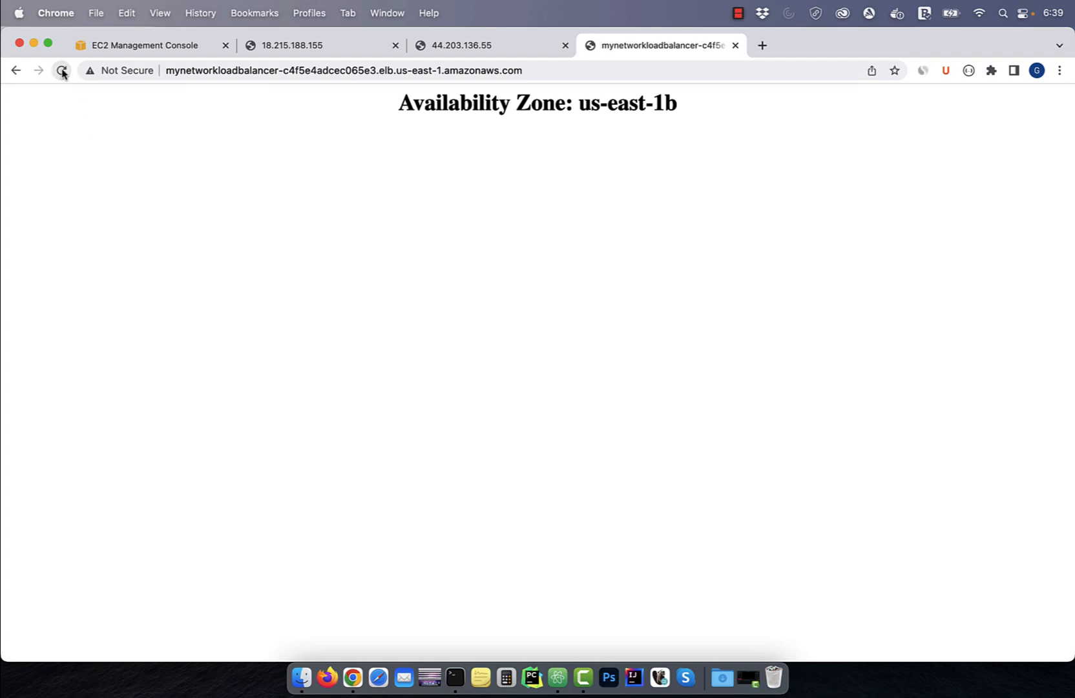
# Reload the load balancer page until it serves Availability Zone us-east-1a.
pyautogui.click(62, 71)
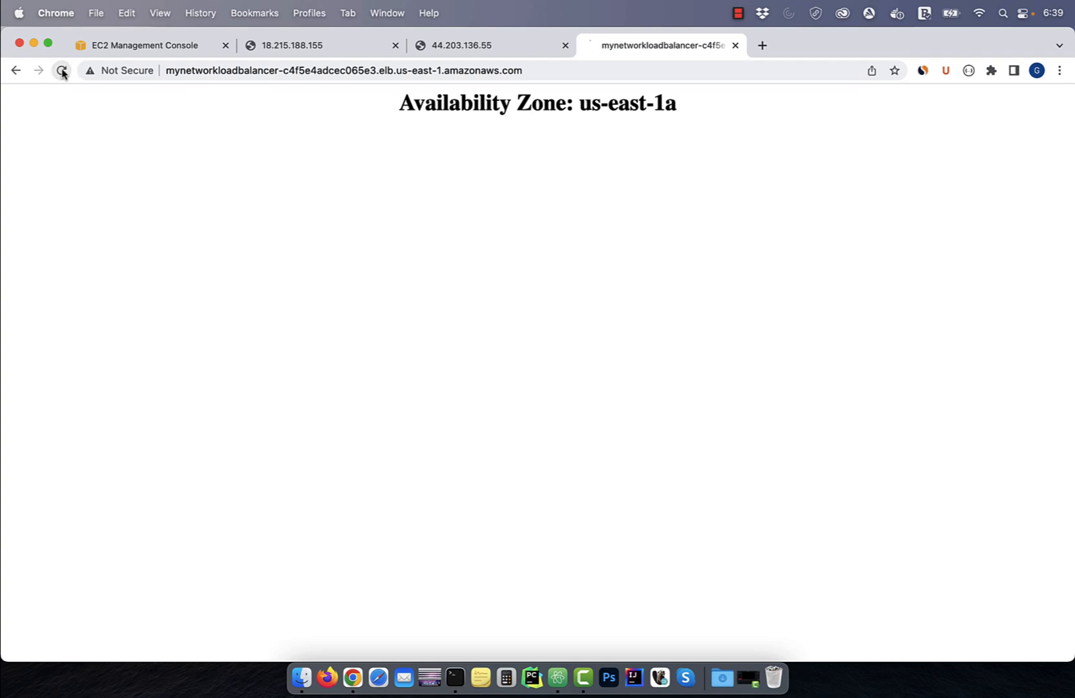
pyautogui.click(60, 71)
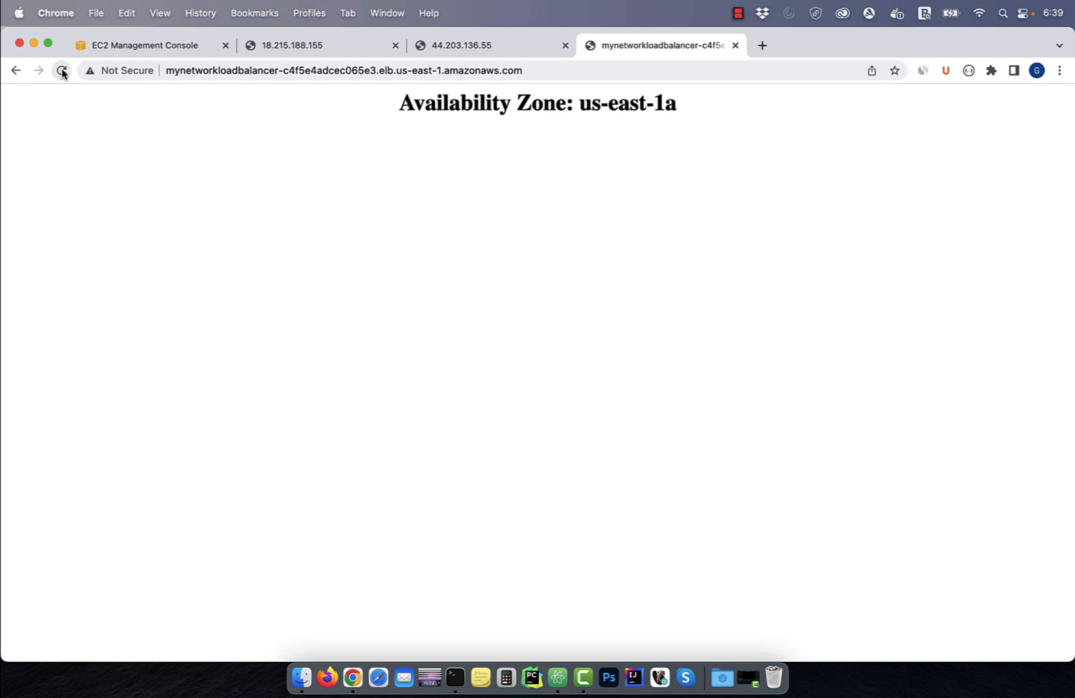
pyautogui.click(62, 71)
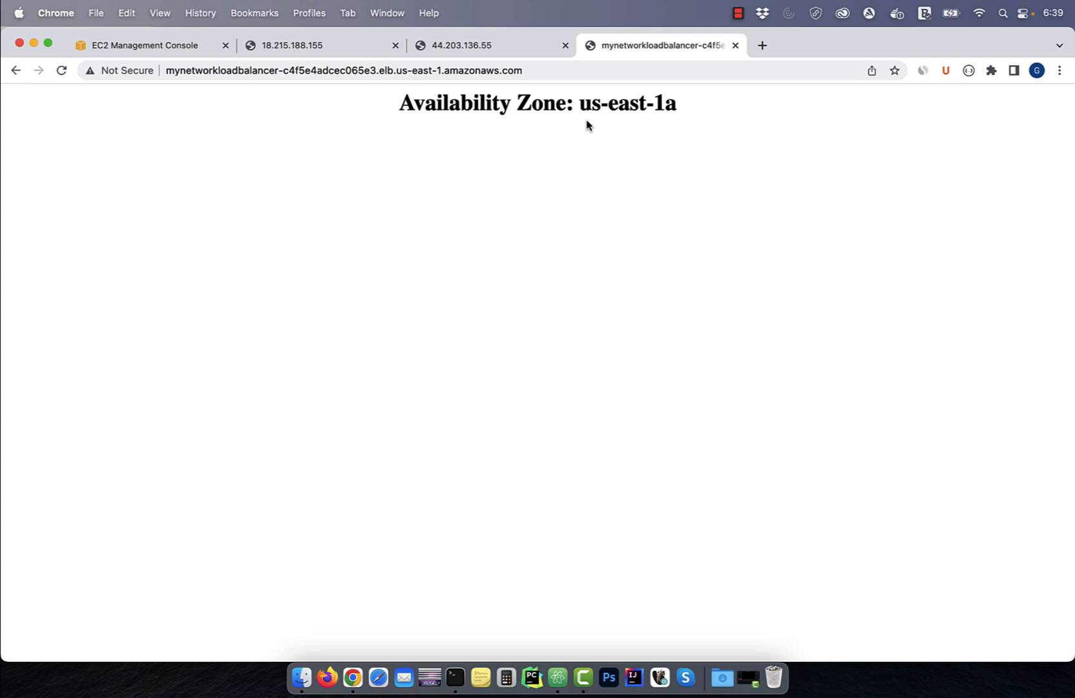
pyautogui.moveTo(748, 31)
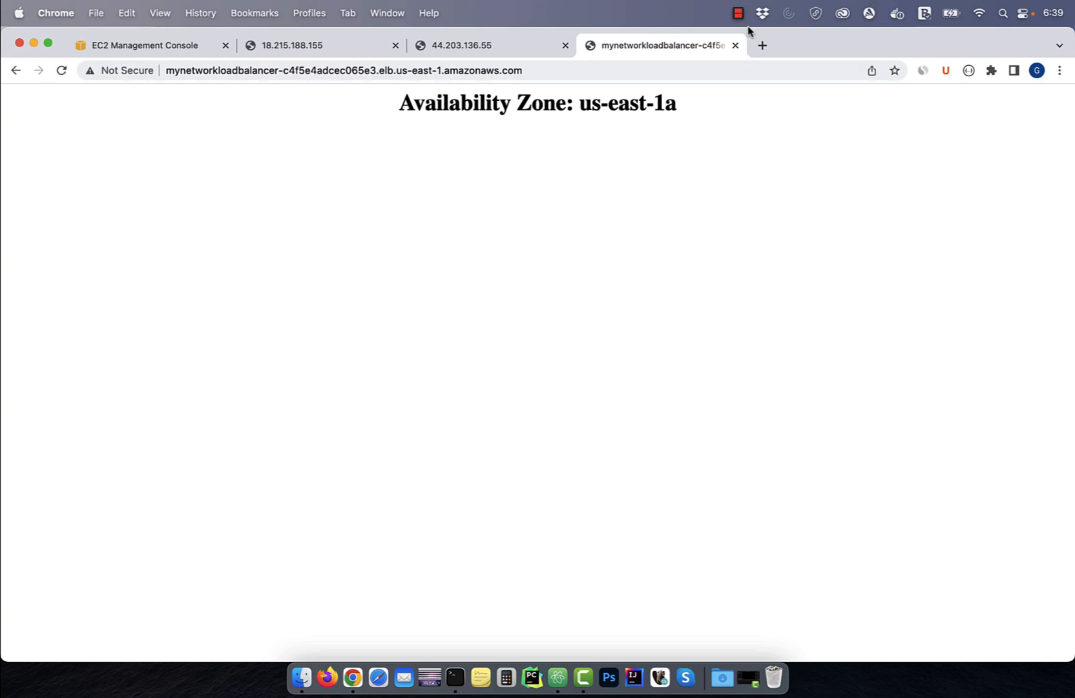